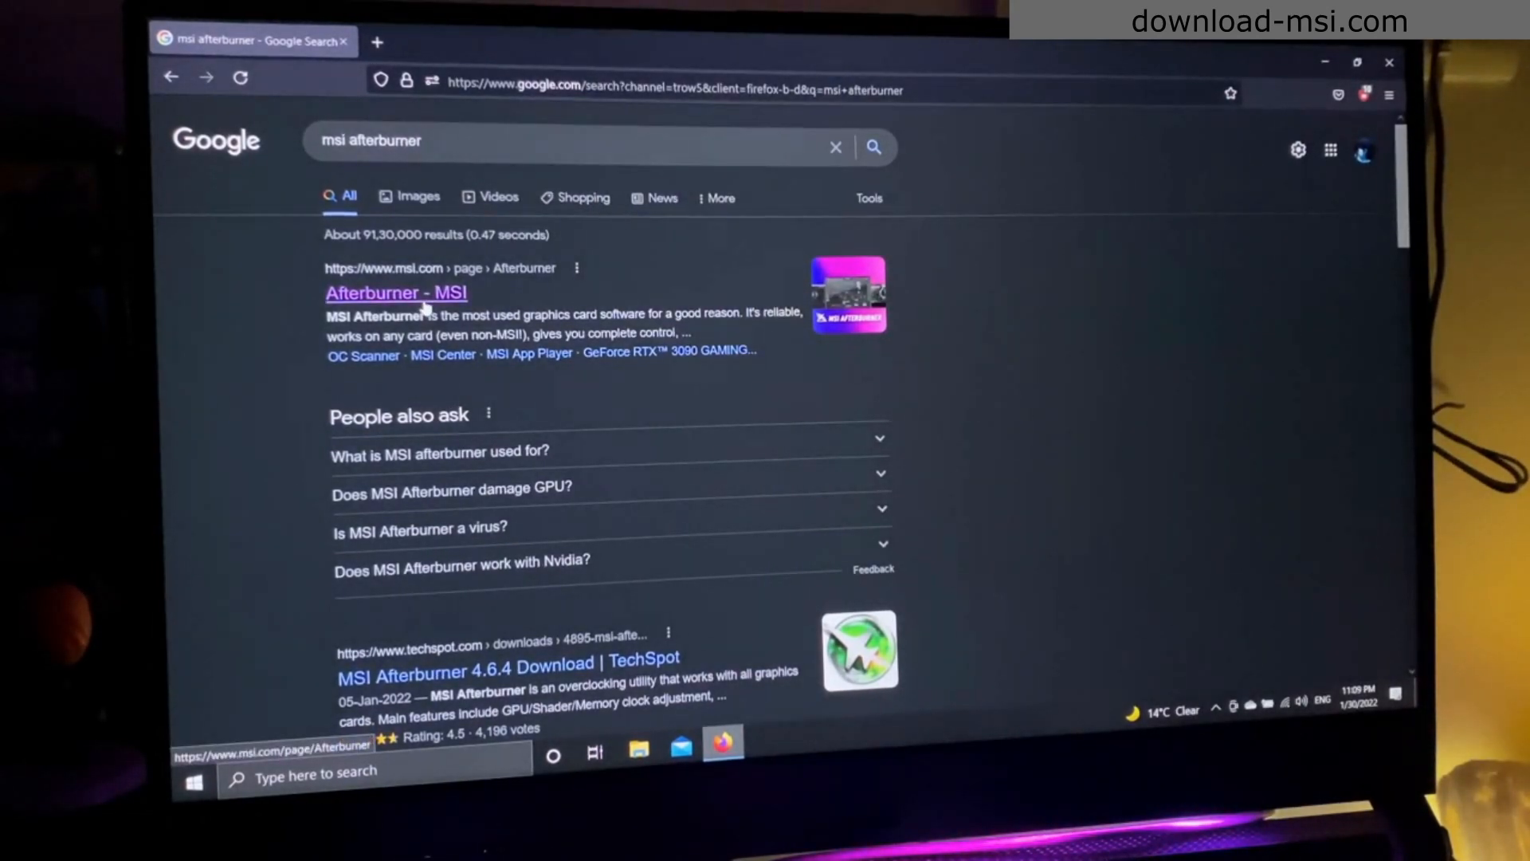
- Download the MSI Afterburner setup archive from the MSI page and launch its installer from the downloads
{"action": "left_click", "coordinate": [395, 292]}
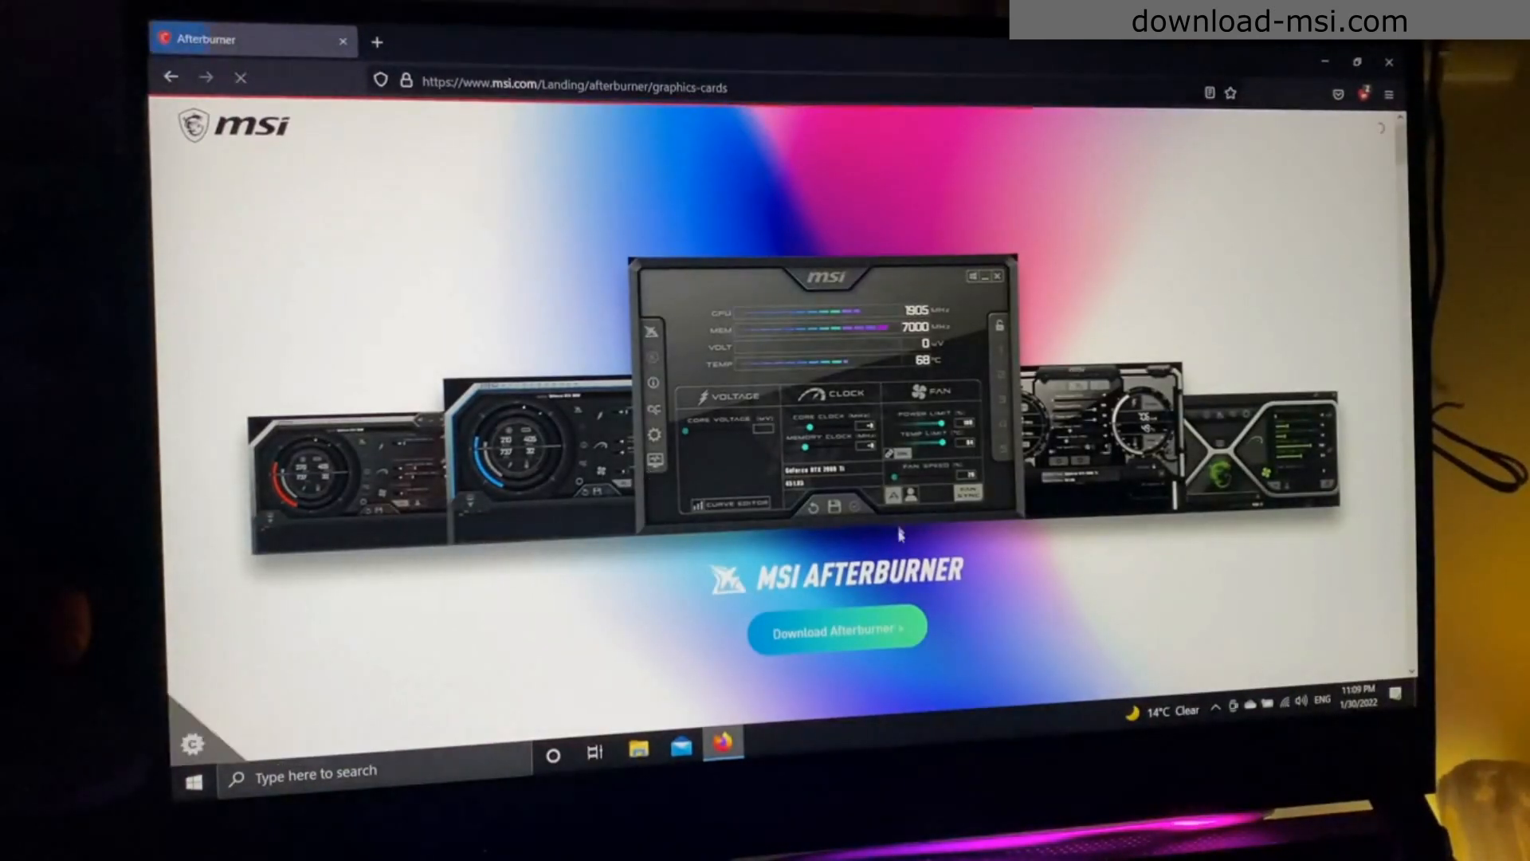
{"action": "left_click", "coordinate": [834, 631]}
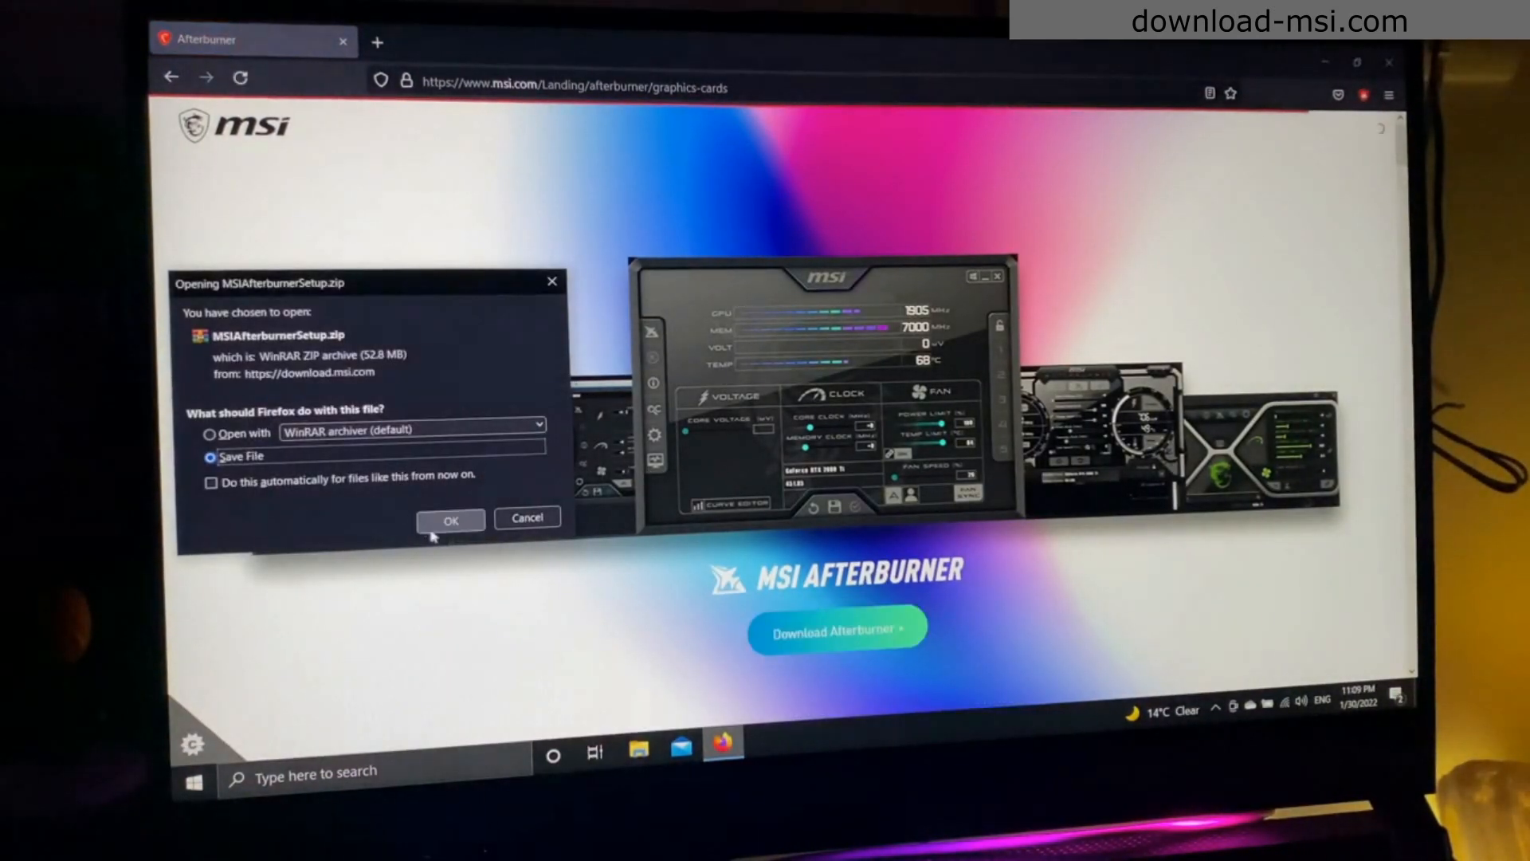
{"action": "left_click", "coordinate": [450, 518]}
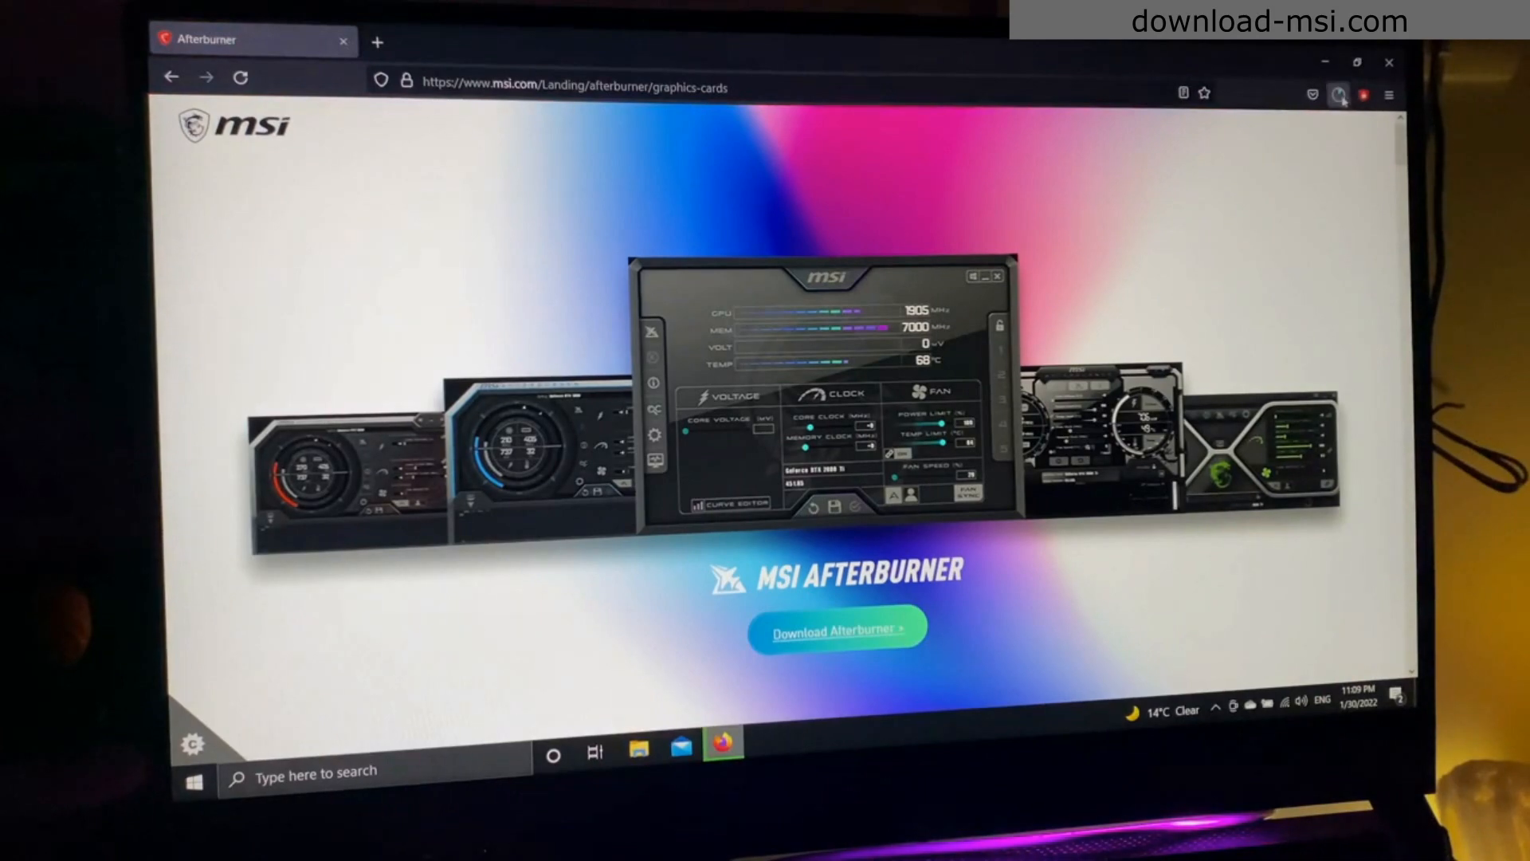
{"action": "left_click", "coordinate": [835, 631]}
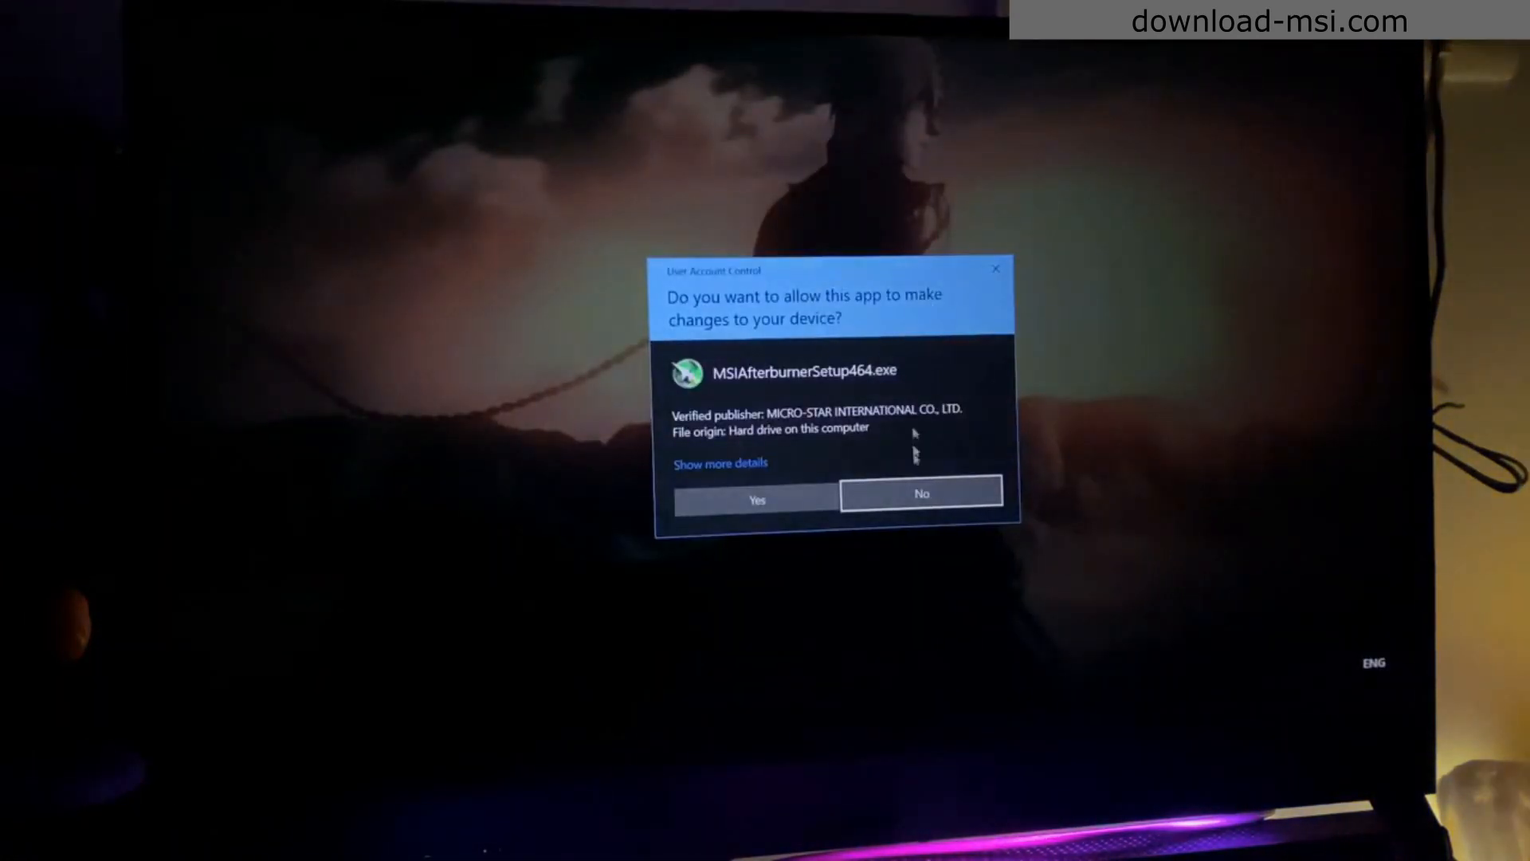
- Allow the installer, accept the license and install MSI Afterburner with the default Start Menu folder
{"action": "left_click", "coordinate": [756, 498]}
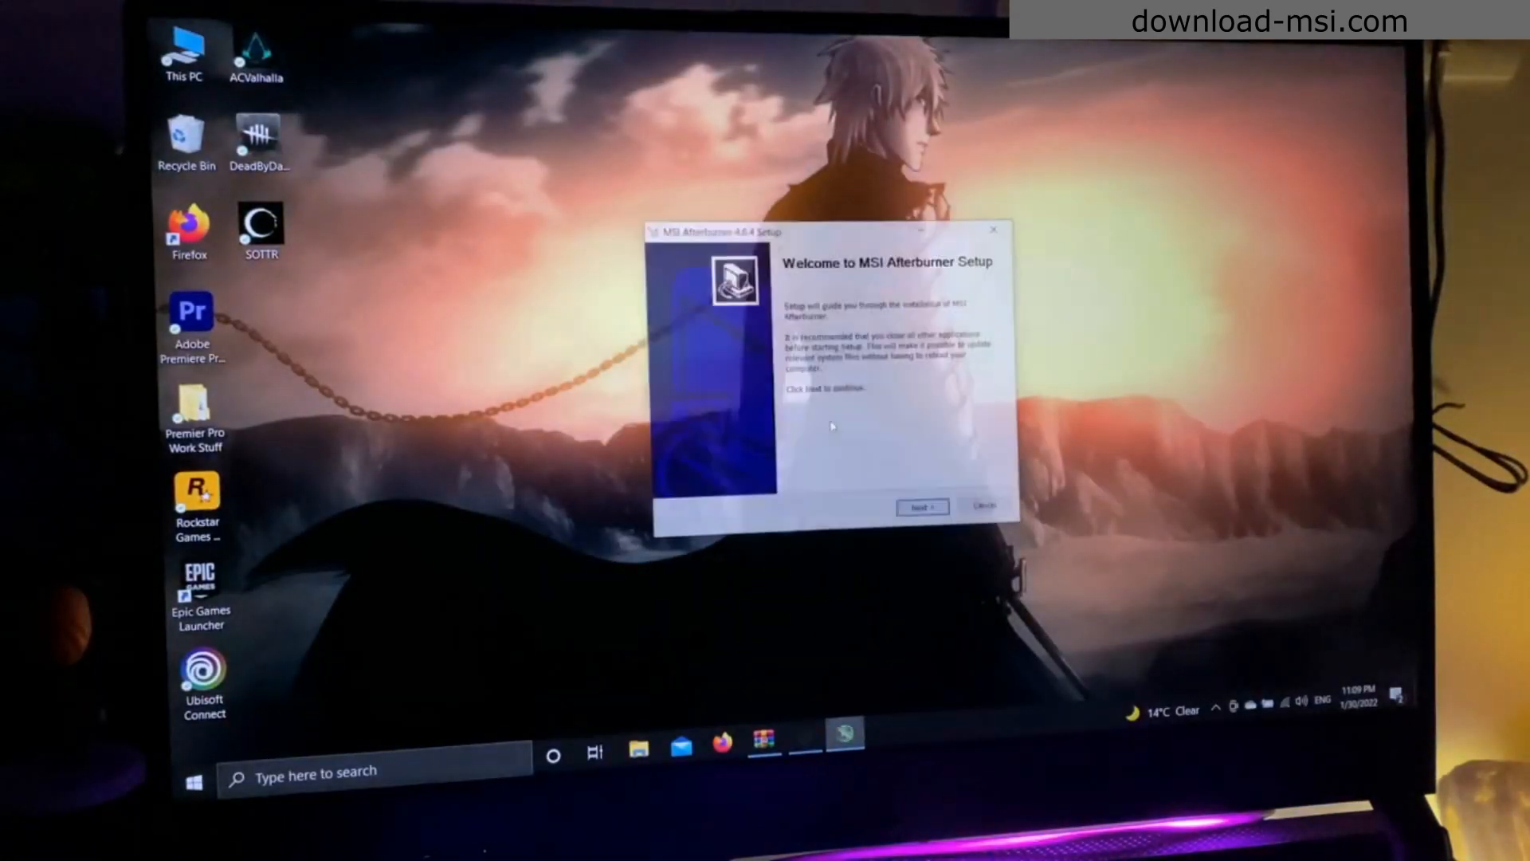
{"action": "left_click", "coordinate": [920, 507]}
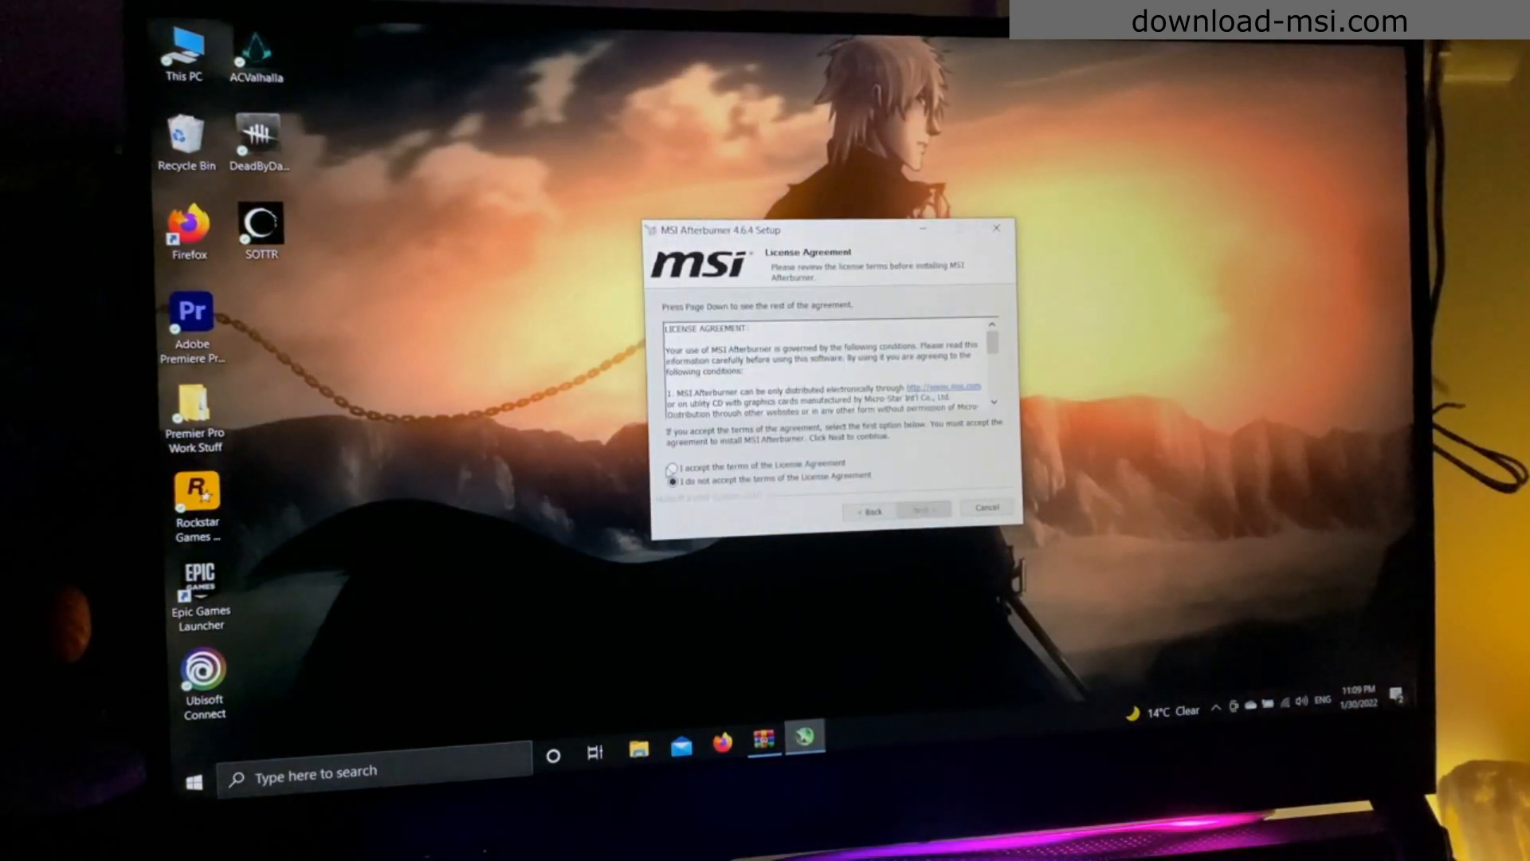
{"action": "left_click", "coordinate": [673, 465]}
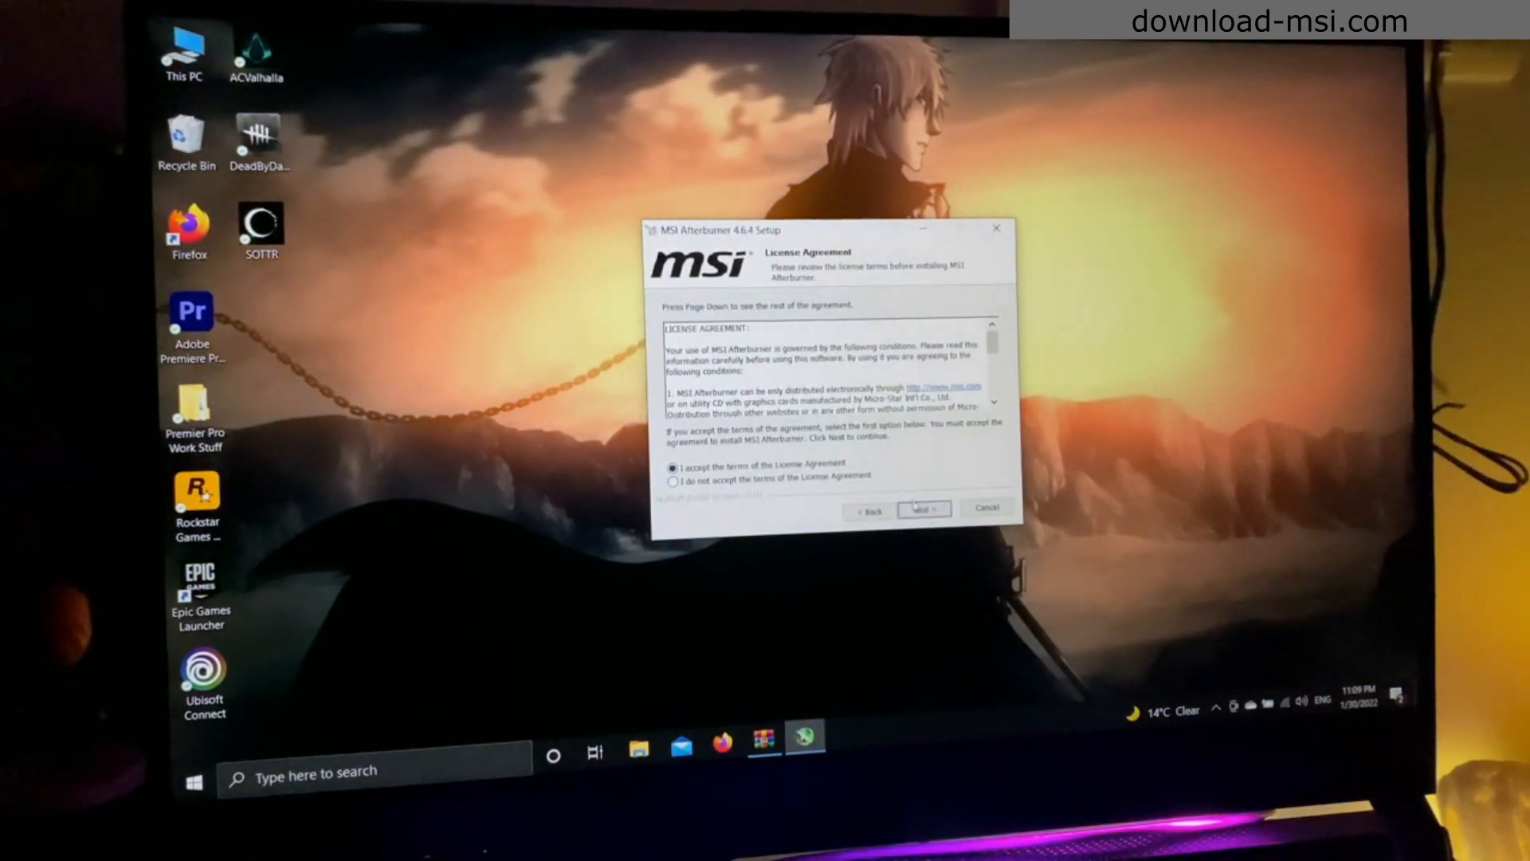
{"action": "left_click", "coordinate": [922, 509]}
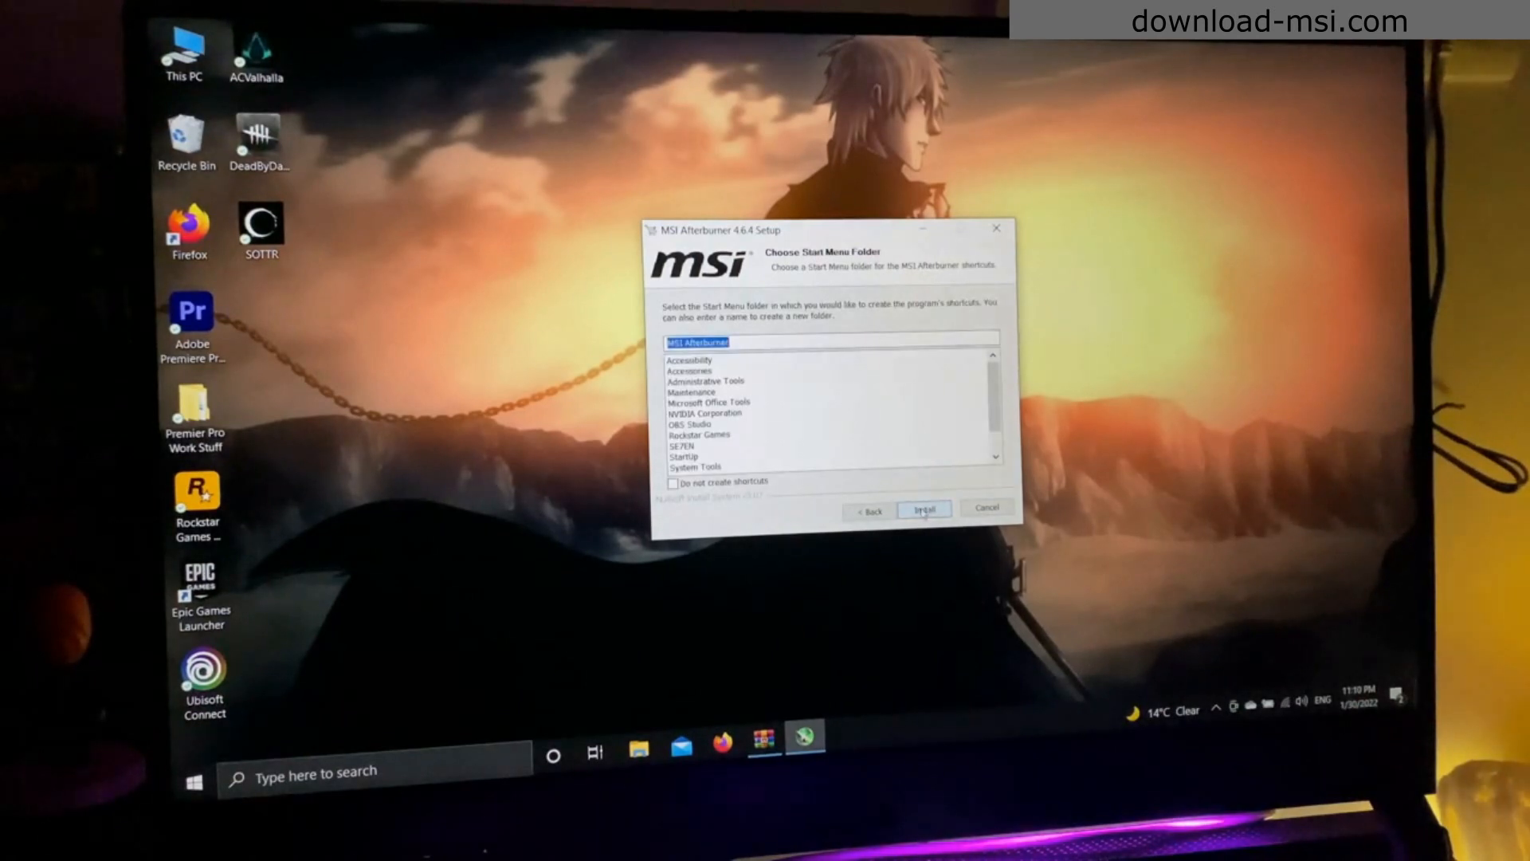
{"action": "left_click", "coordinate": [923, 508]}
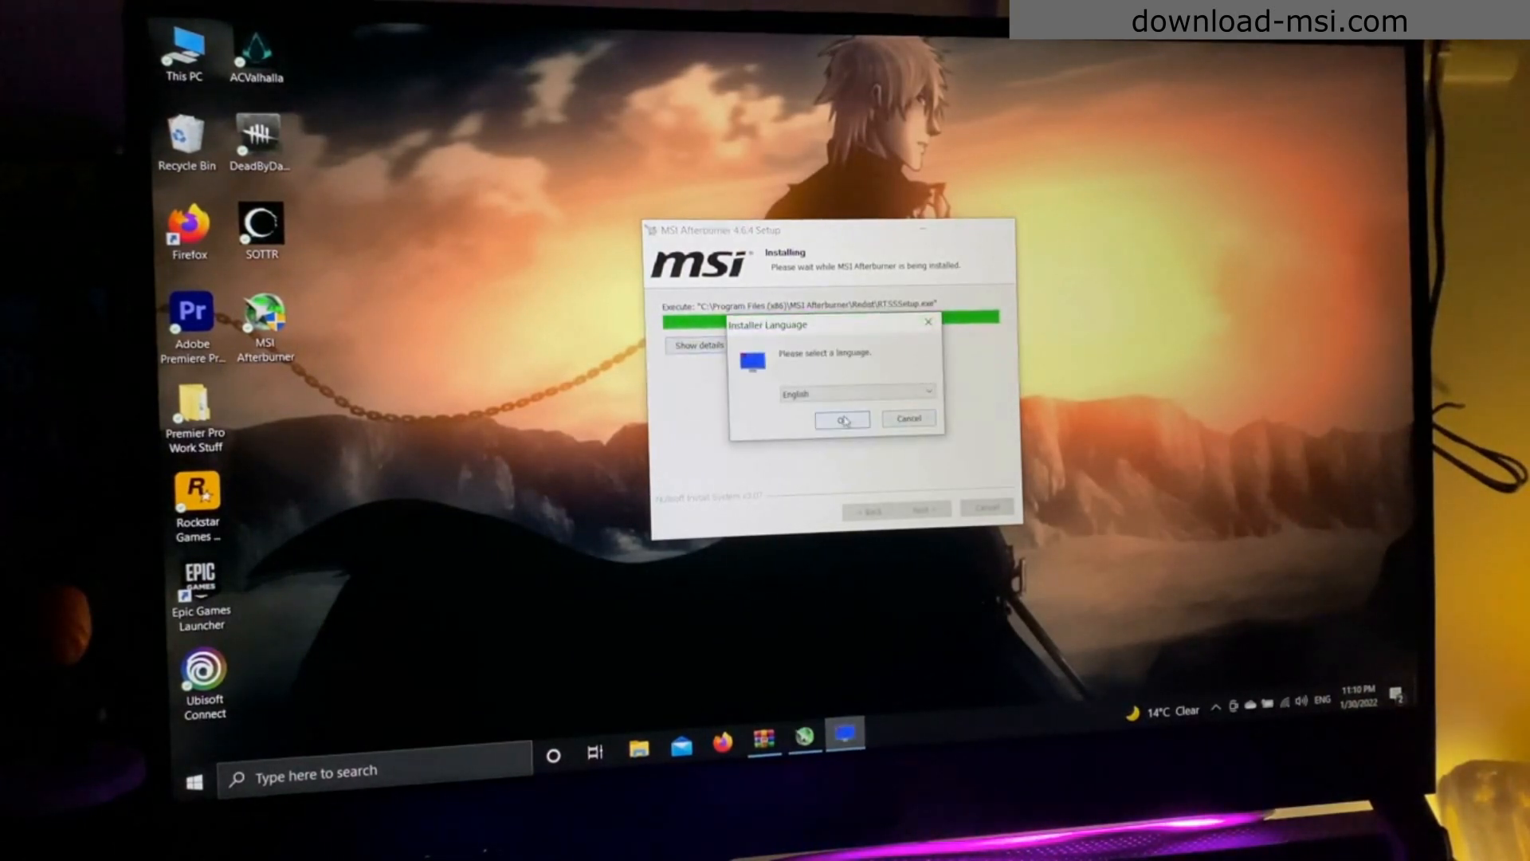
- Install RivaTuner Statistics Server in English, accepting its license and keeping the default folder
{"action": "left_click", "coordinate": [841, 418]}
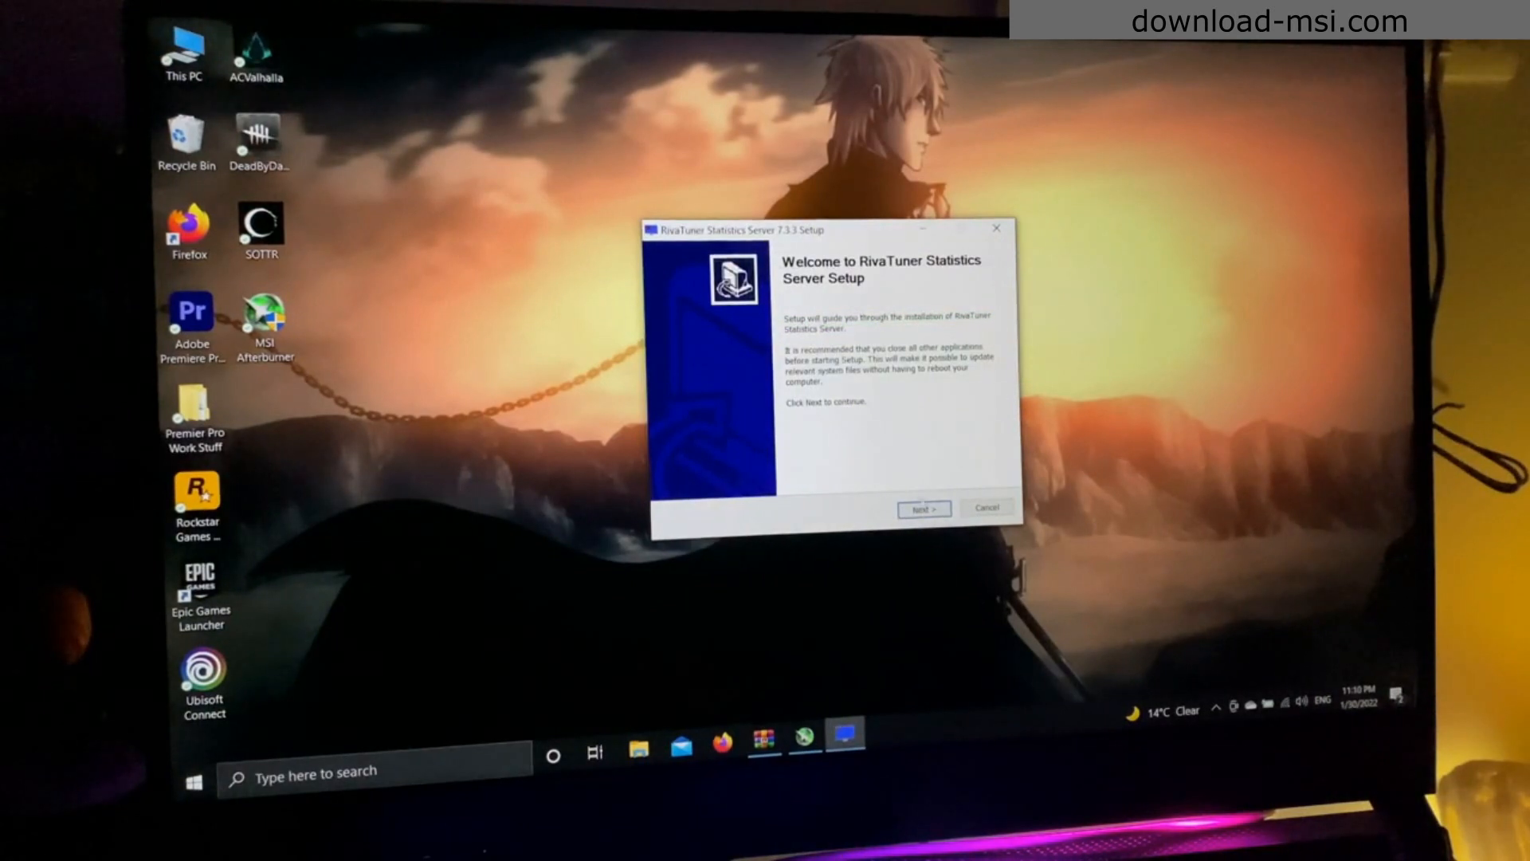
{"action": "left_click", "coordinate": [922, 508]}
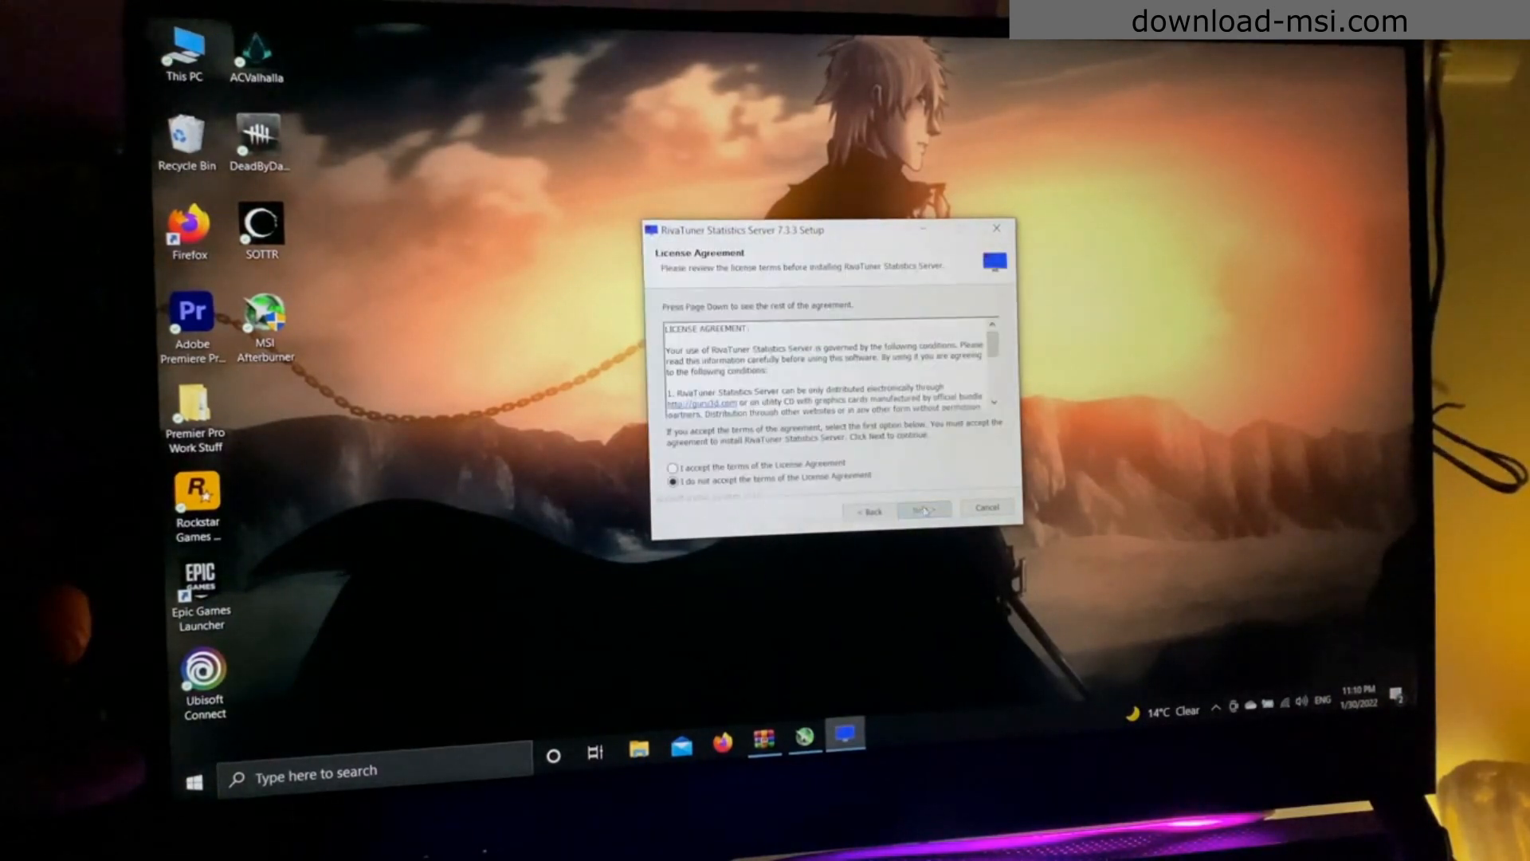
{"action": "left_click", "coordinate": [922, 509]}
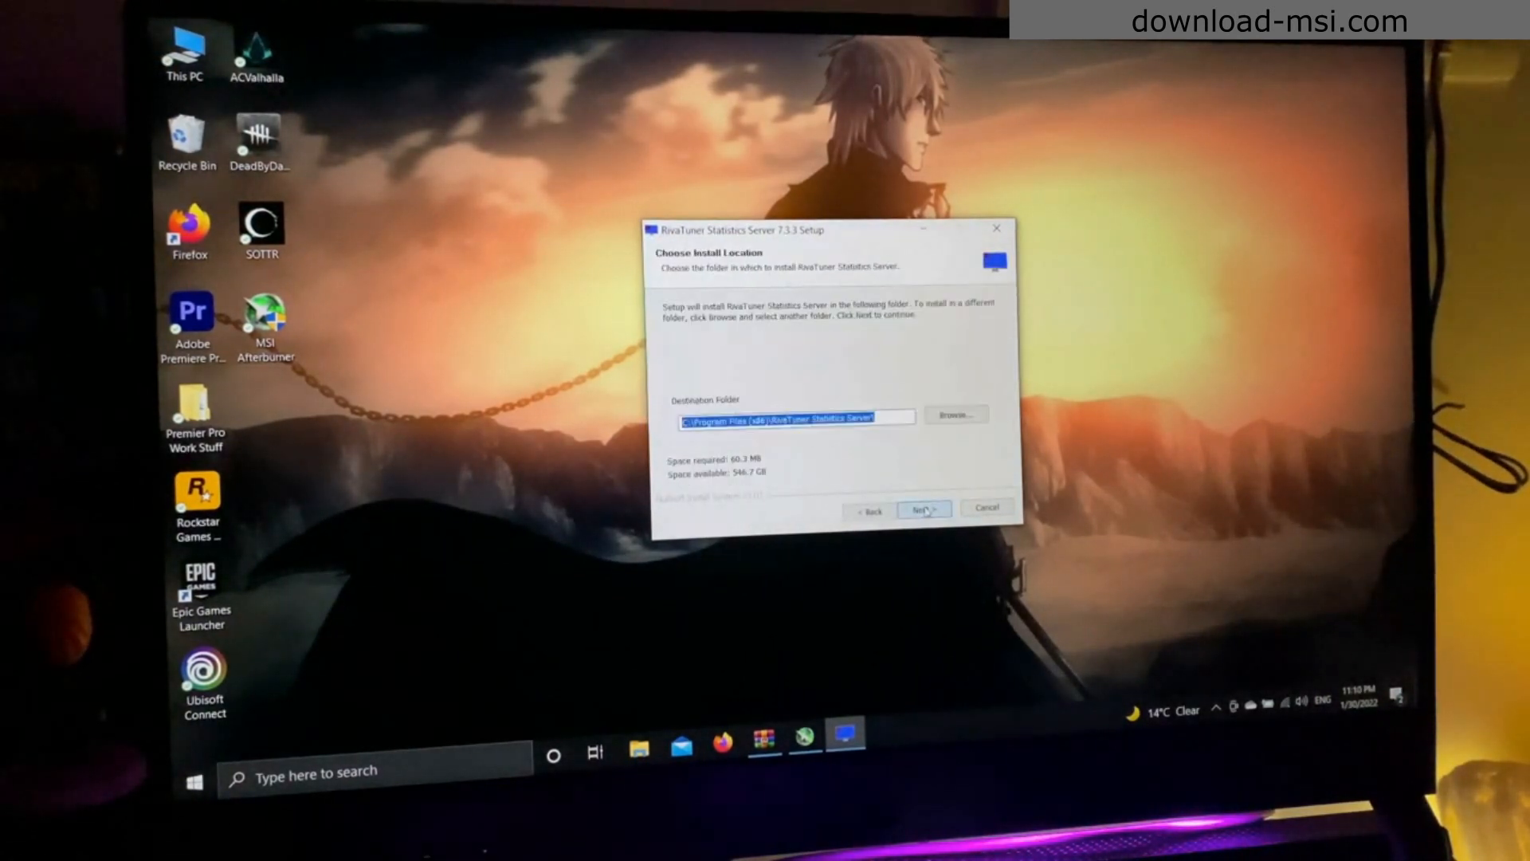
{"action": "left_click", "coordinate": [924, 508]}
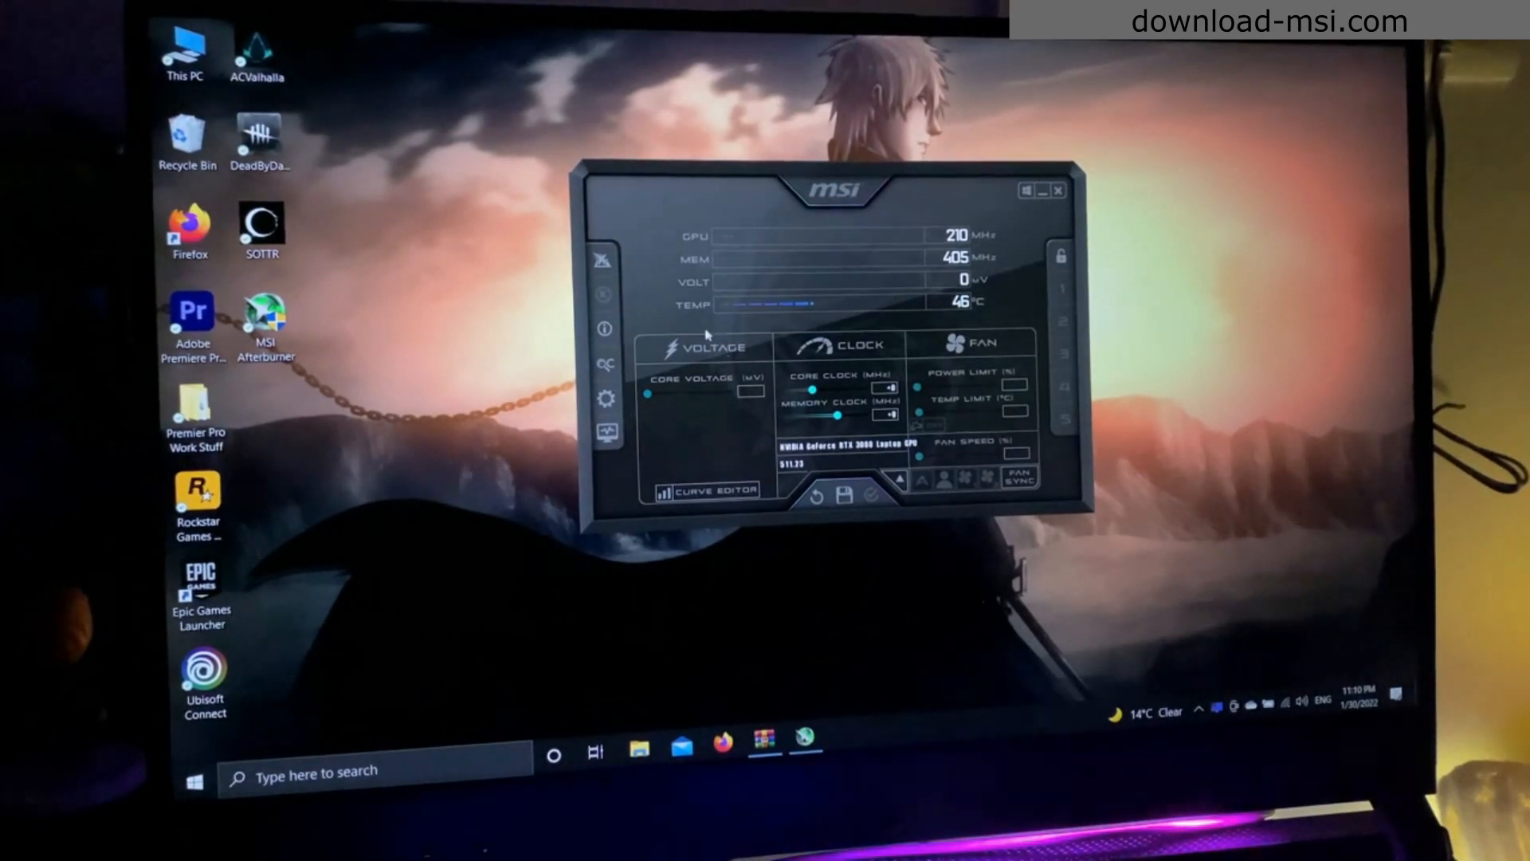
{"action": "mouse_move", "coordinate": [617, 415]}
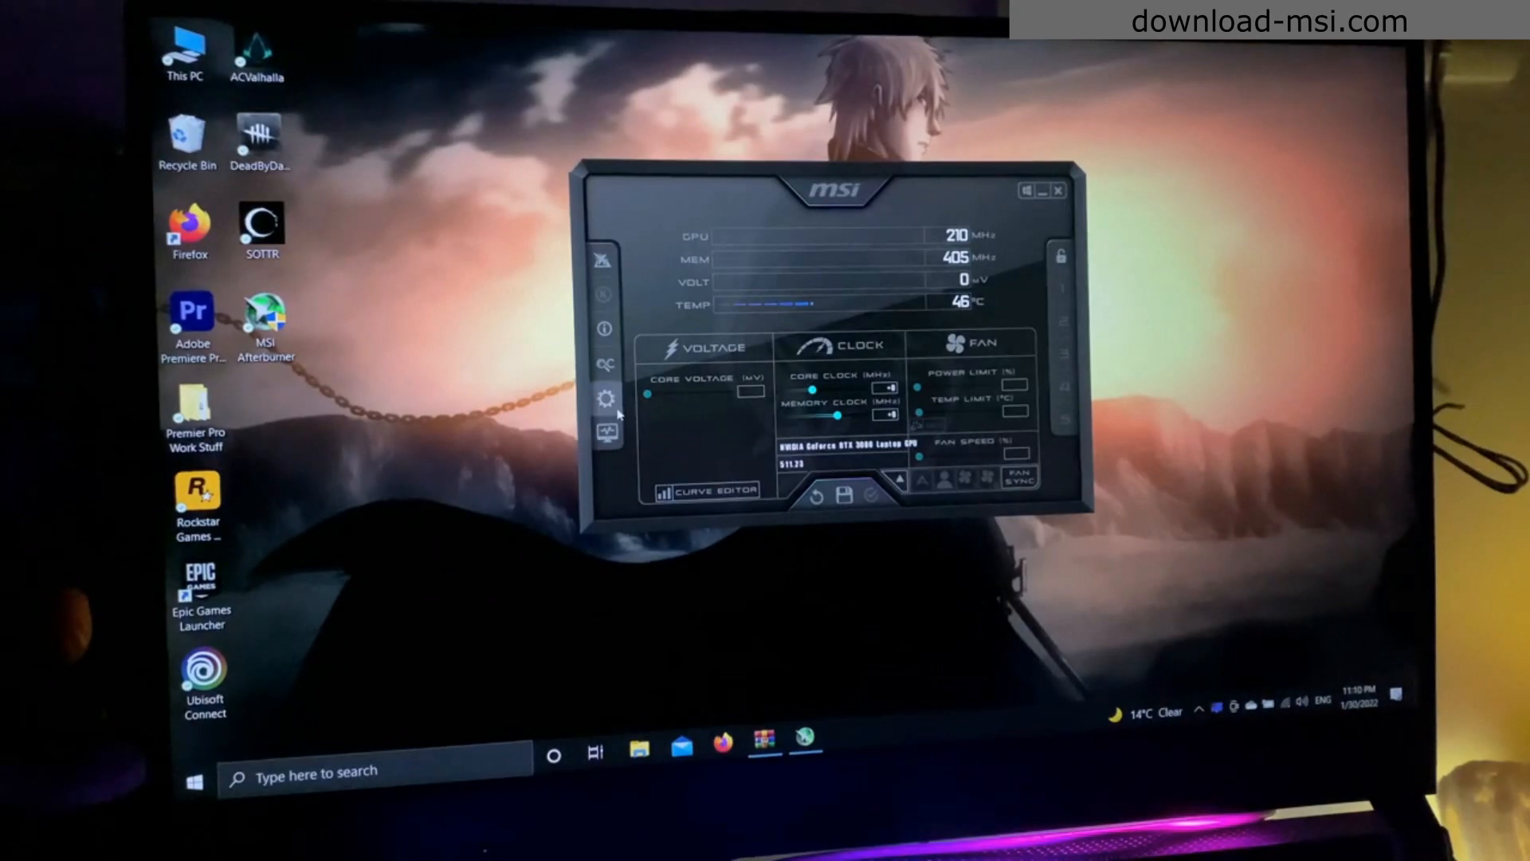
- In Afterburner settings, make the NVIDIA GeForce RTX 3080 Laptop GPU the master graphics processor
{"action": "left_click", "coordinate": [605, 398]}
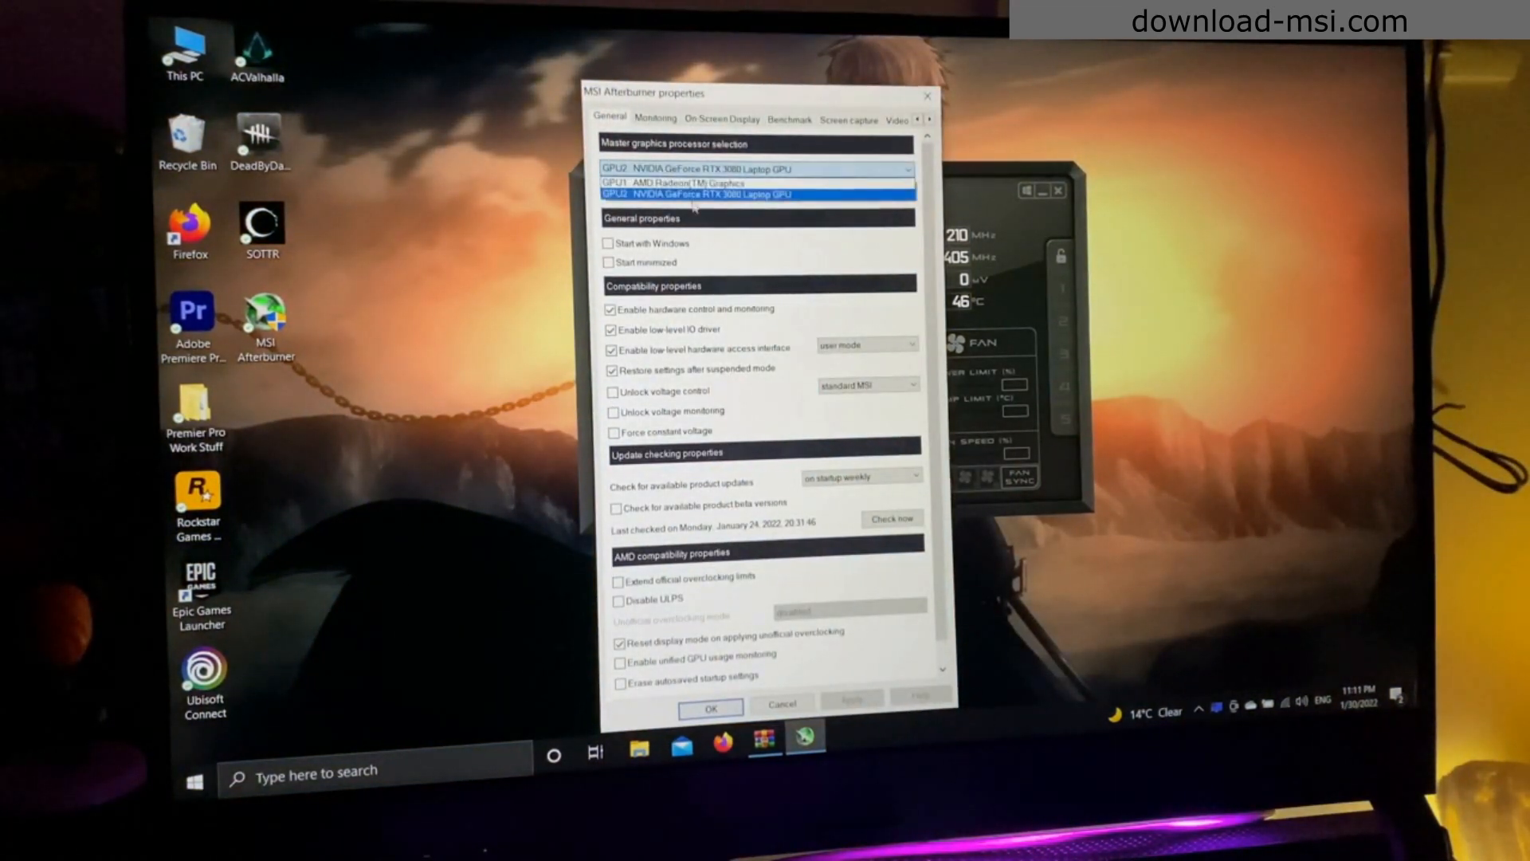
{"action": "left_click", "coordinate": [760, 193]}
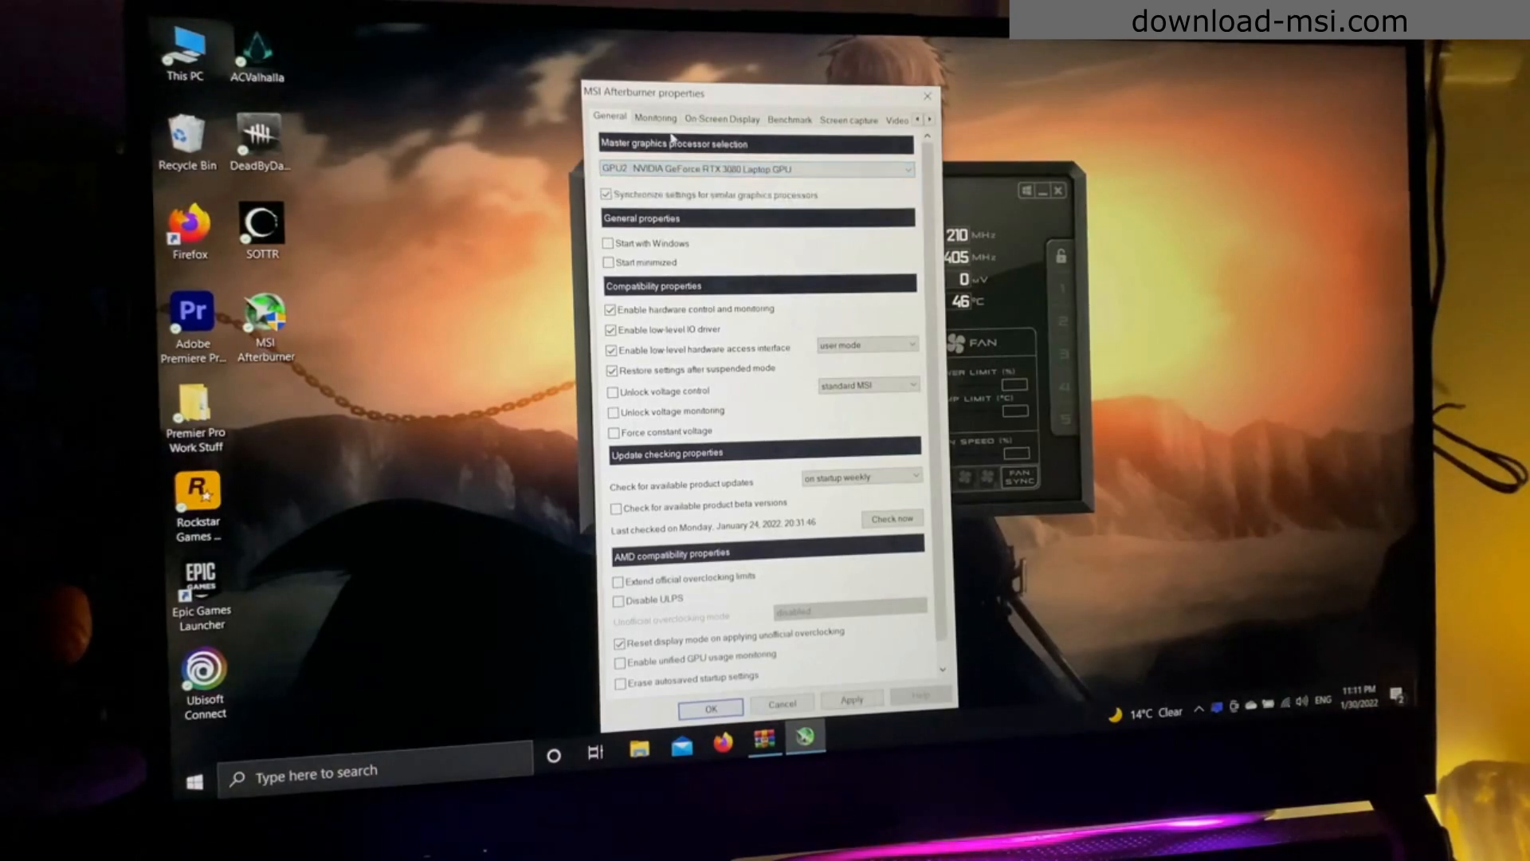
{"action": "left_click", "coordinate": [655, 119]}
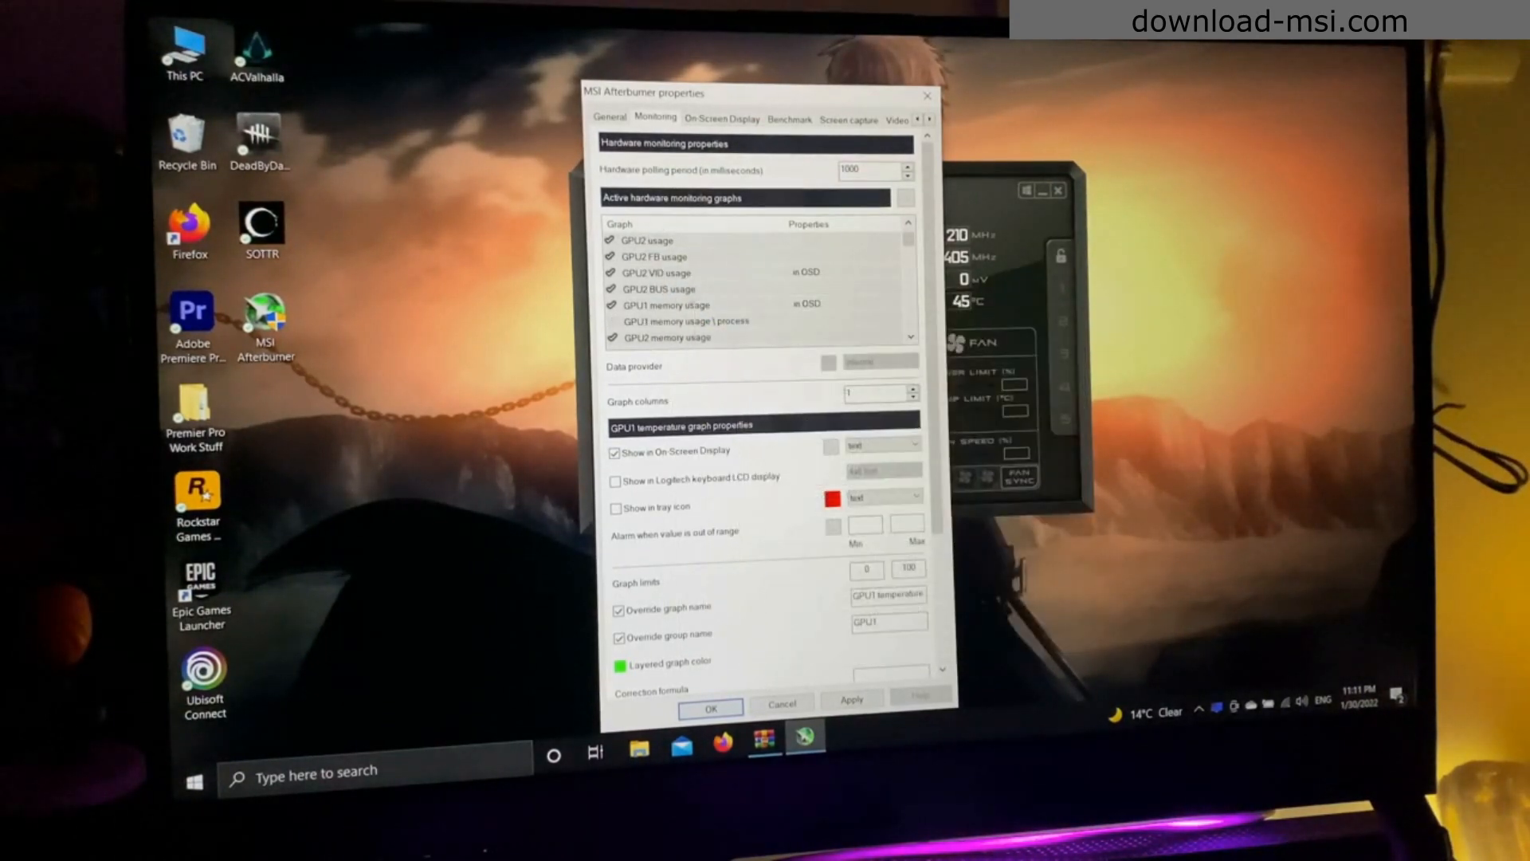
- Select the Framerate graph in the monitoring list with Show in On-Screen Display checked
{"action": "scroll", "scroll_direction": "down", "scroll_amount": 3}
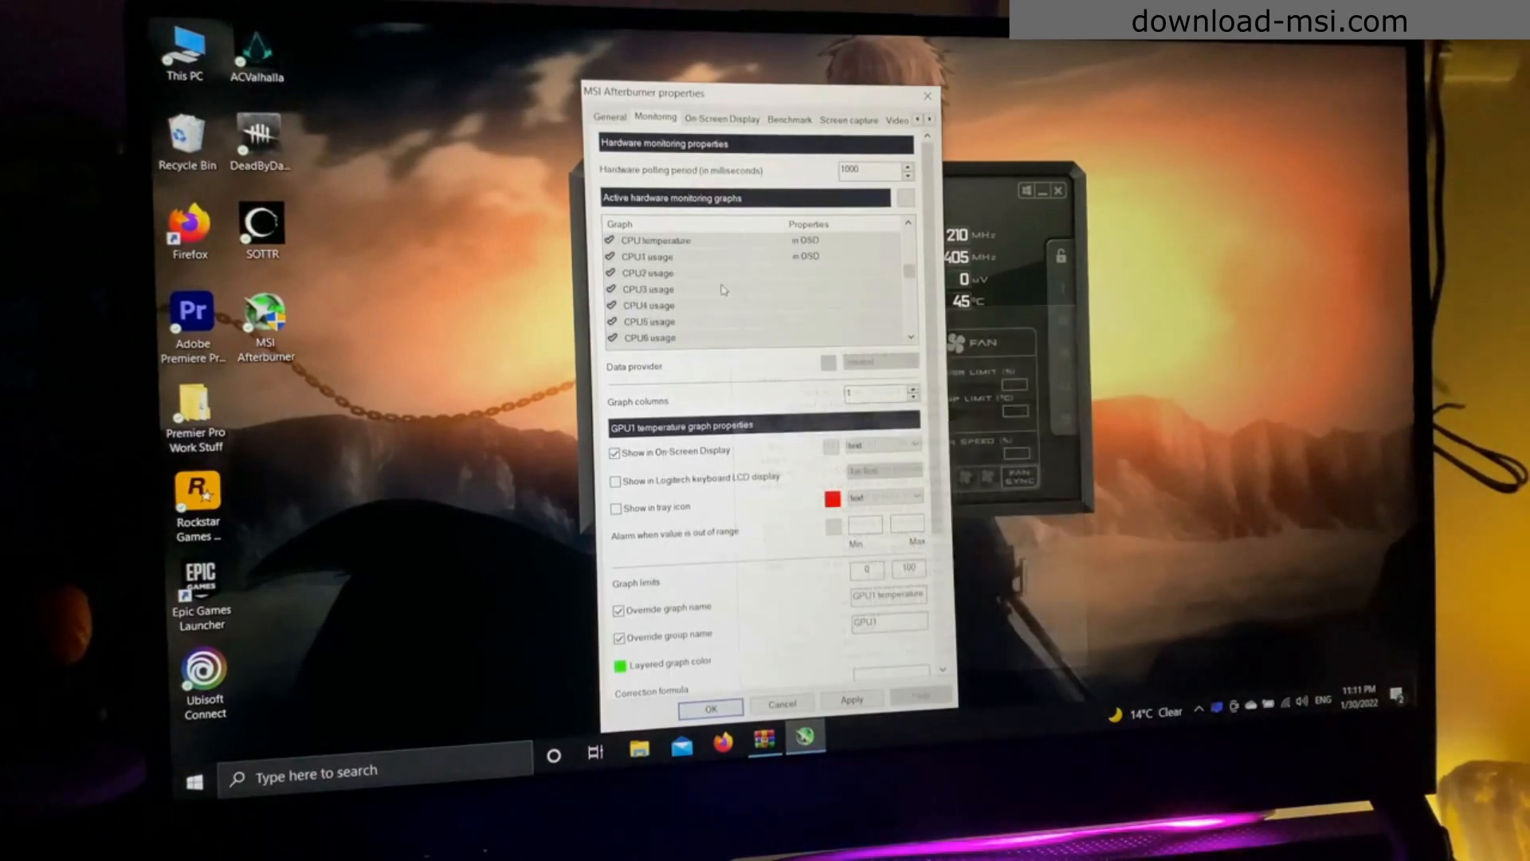
{"action": "mouse_move", "coordinate": [722, 292]}
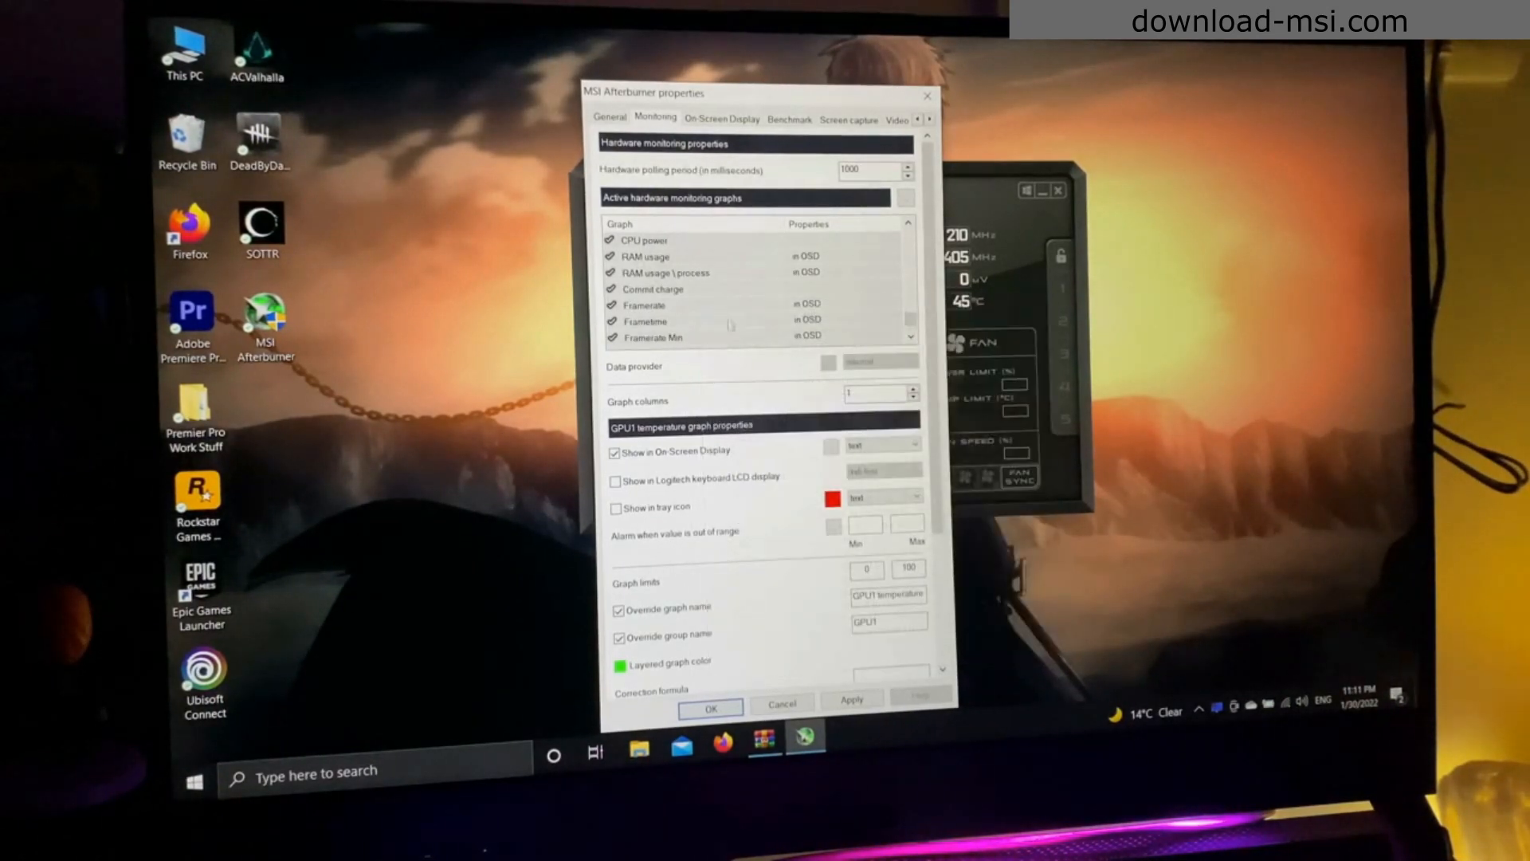
{"action": "scroll", "scroll_direction": "down", "scroll_amount": 3}
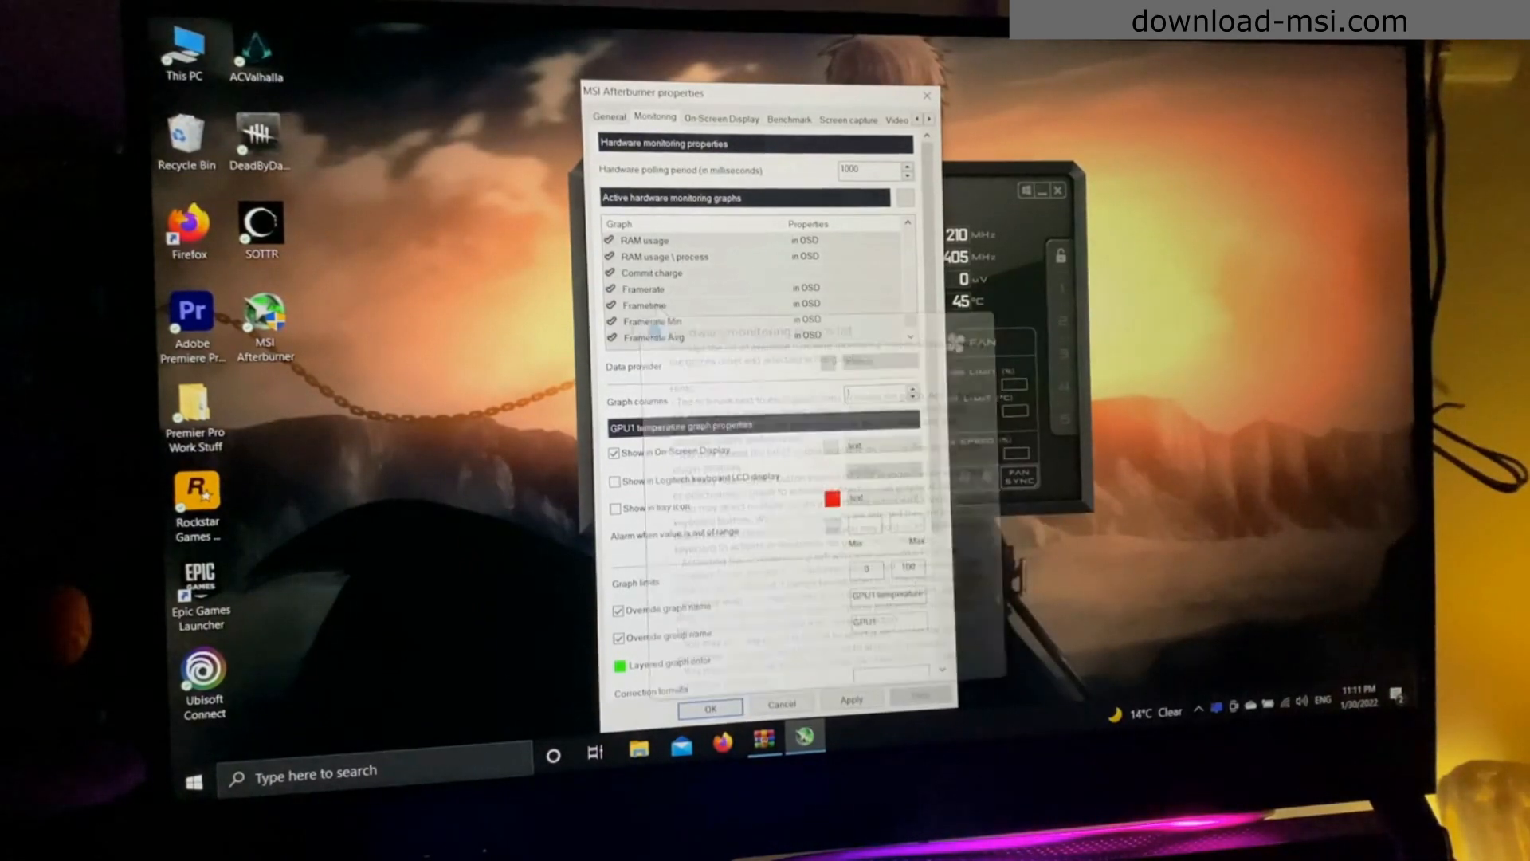
{"action": "left_click", "coordinate": [642, 288]}
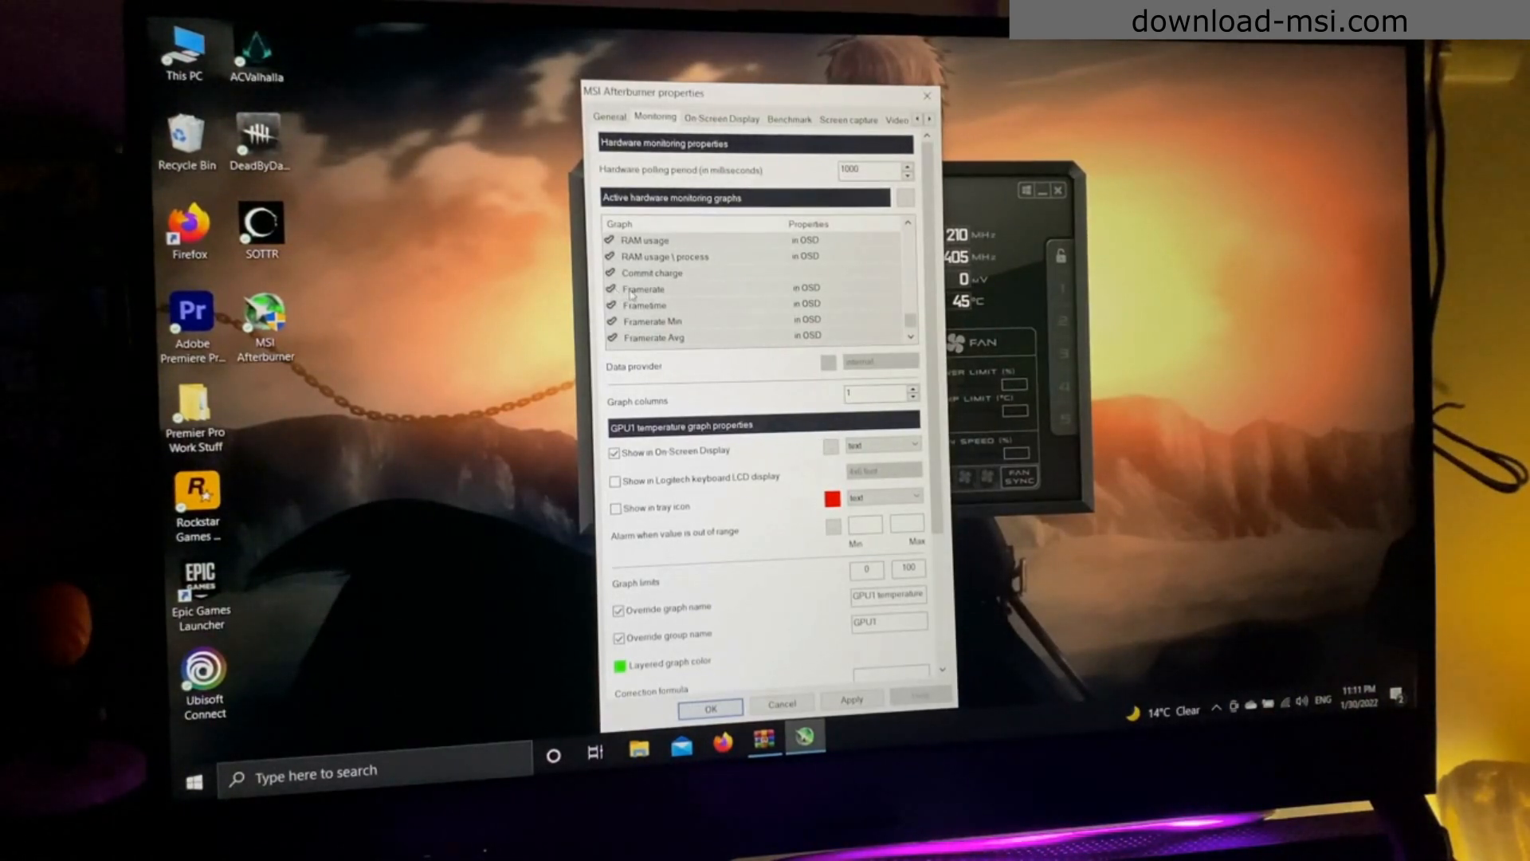
{"action": "left_click", "coordinate": [643, 289]}
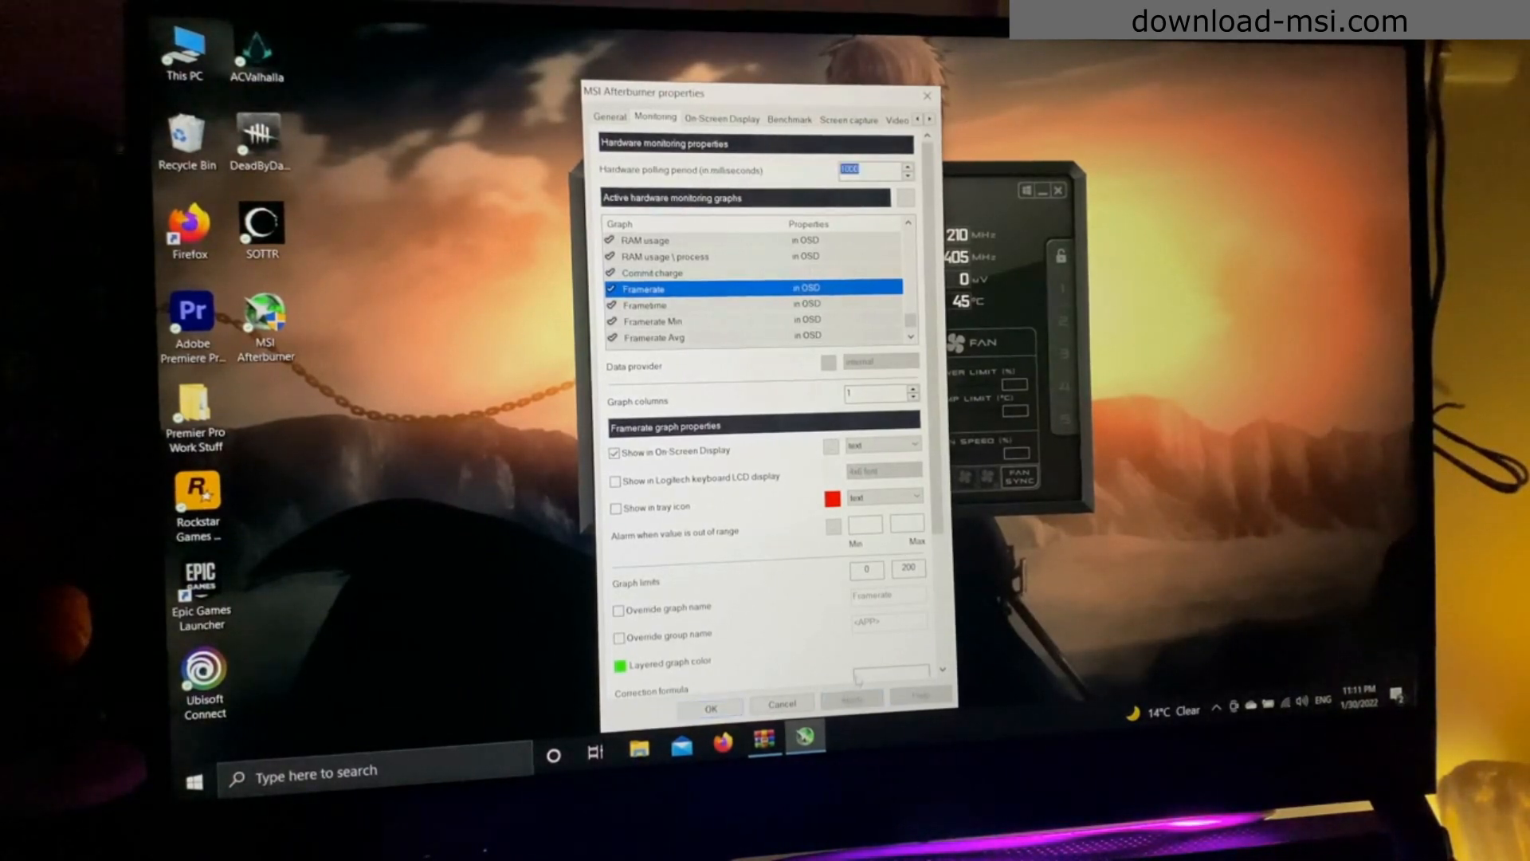
{"action": "left_click", "coordinate": [721, 118]}
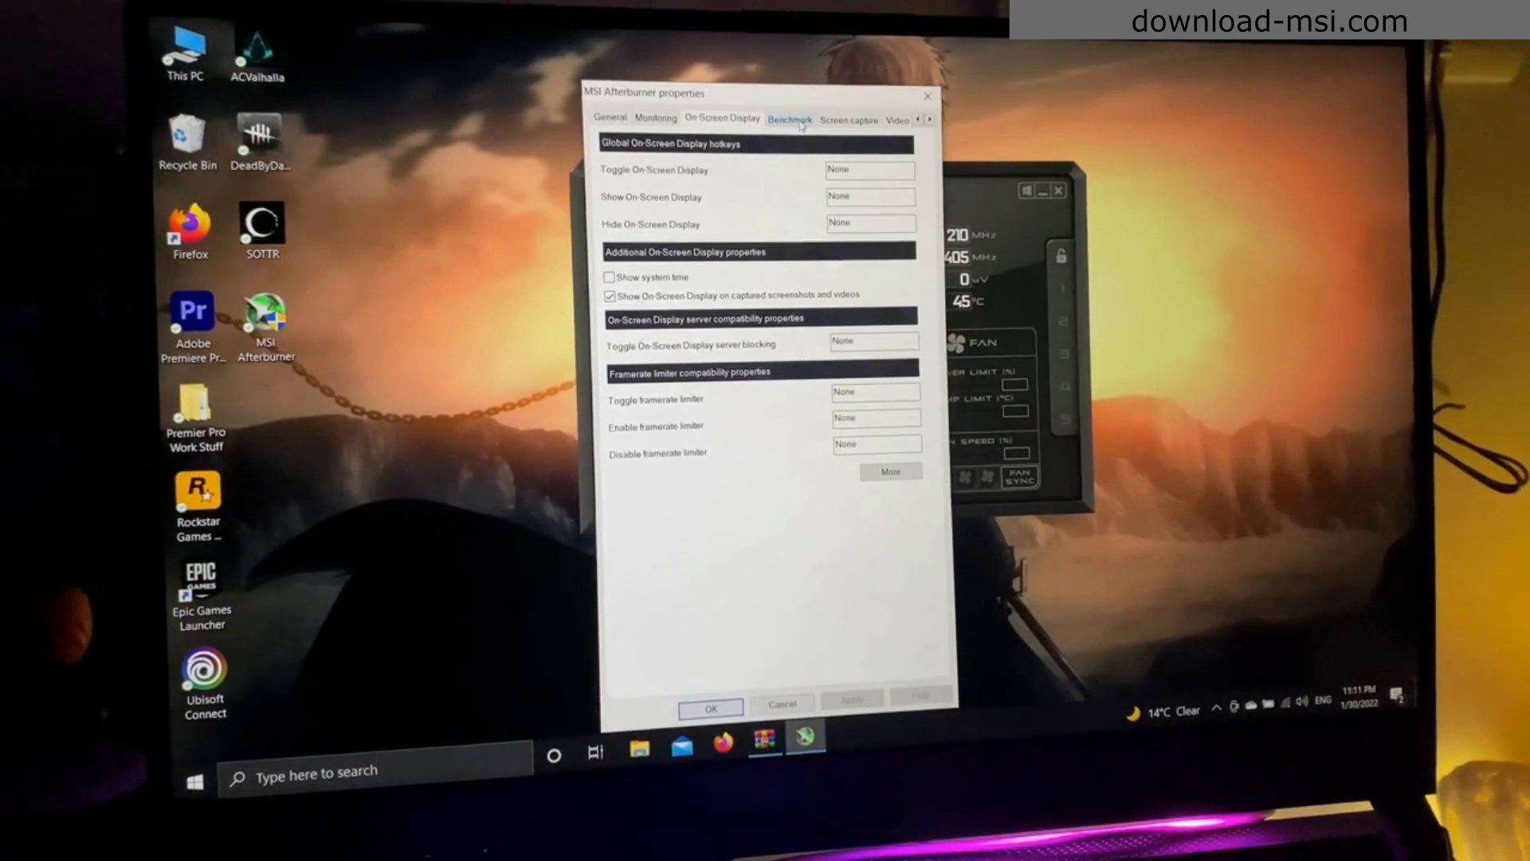
- Review the screen capture and interface settings, keep the MSI Mystic skin and confirm the properties
{"action": "left_click", "coordinate": [790, 118]}
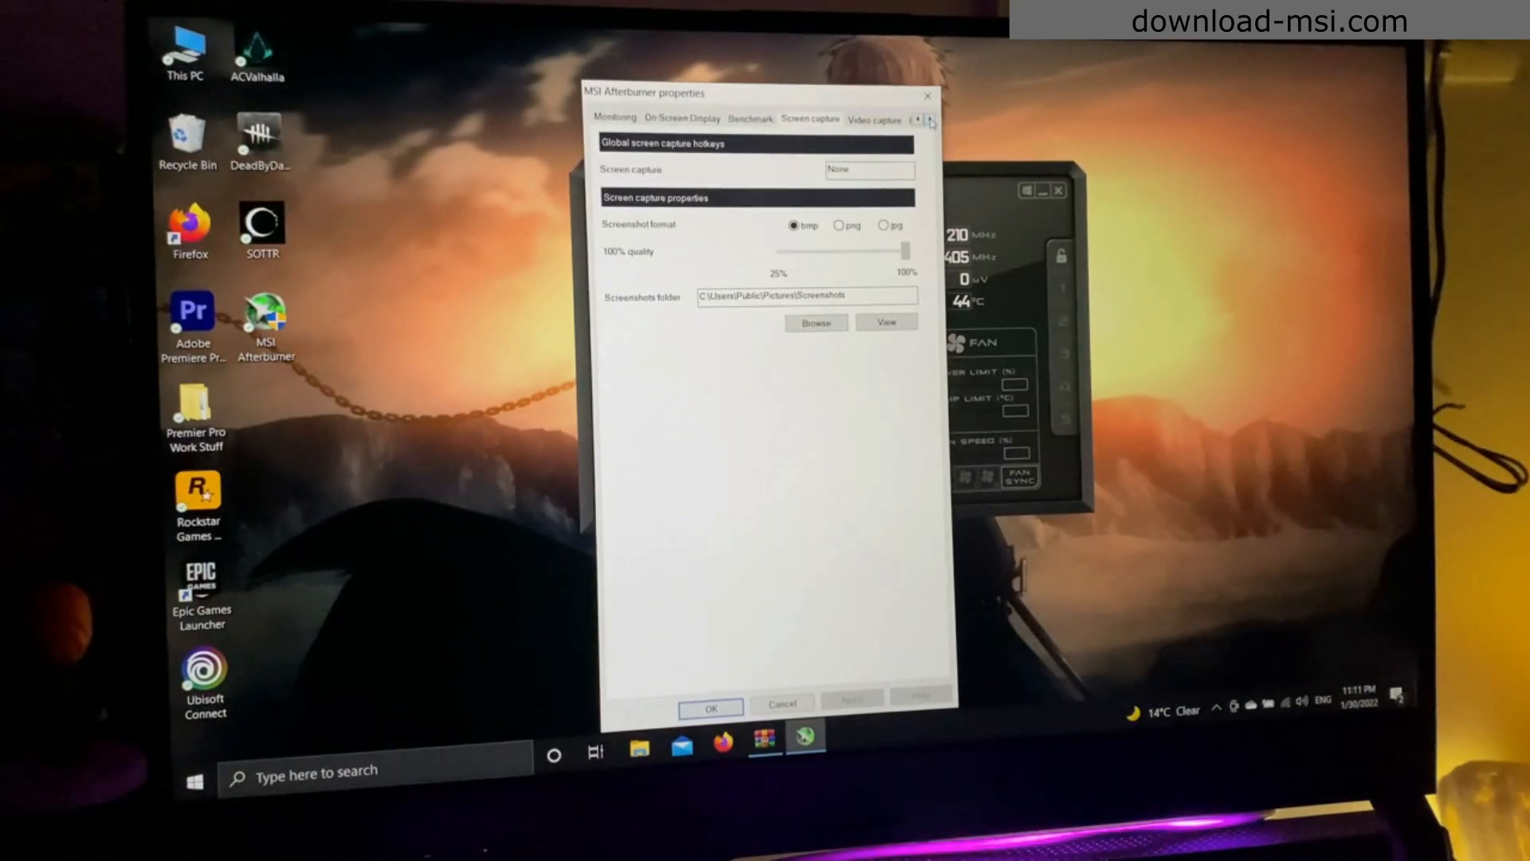
{"action": "left_click", "coordinate": [842, 118]}
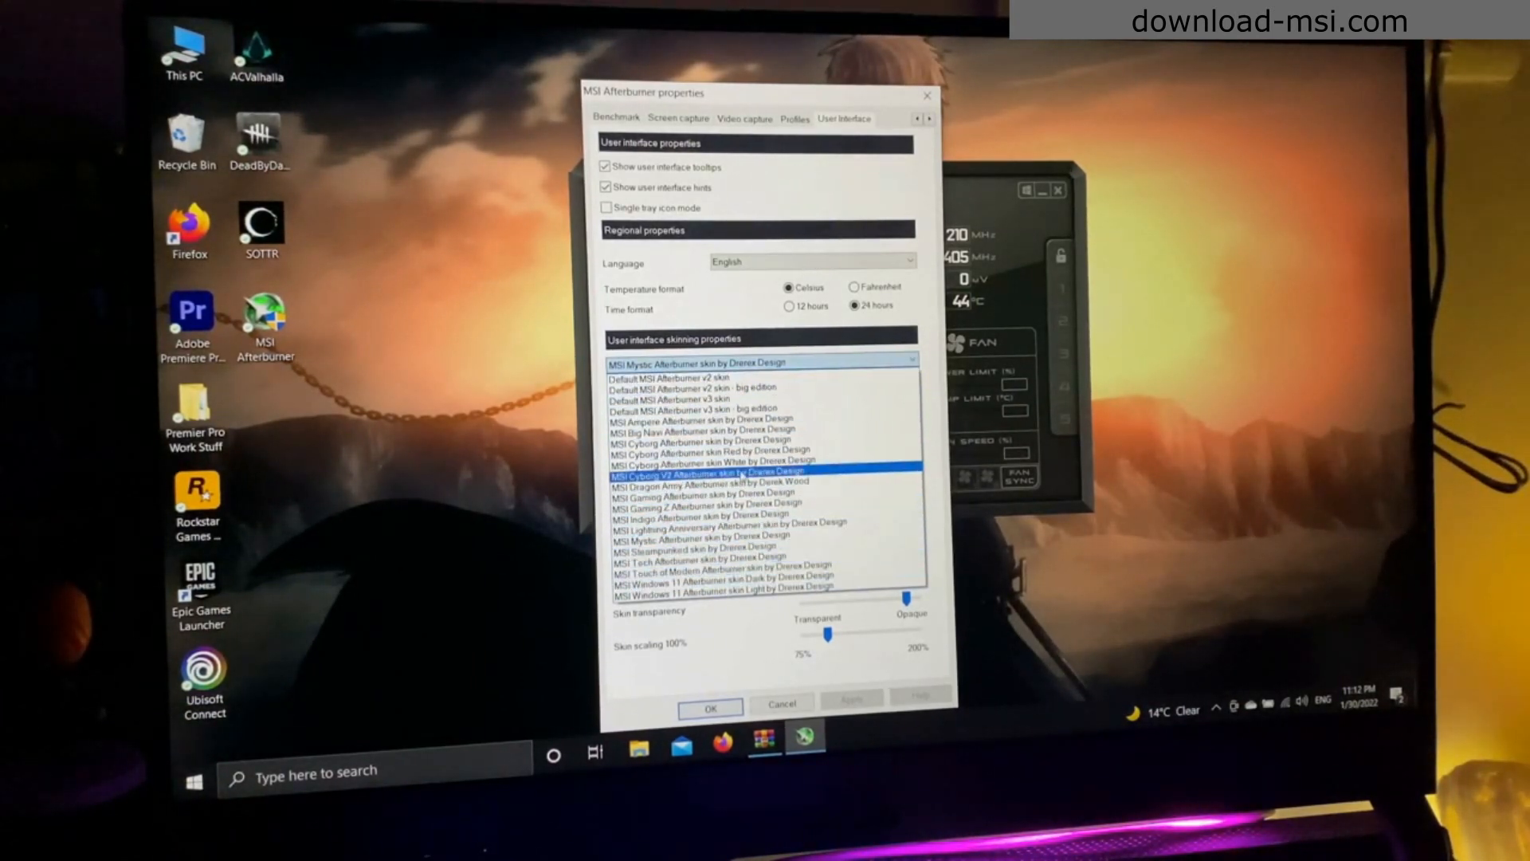
{"action": "left_click", "coordinate": [722, 474]}
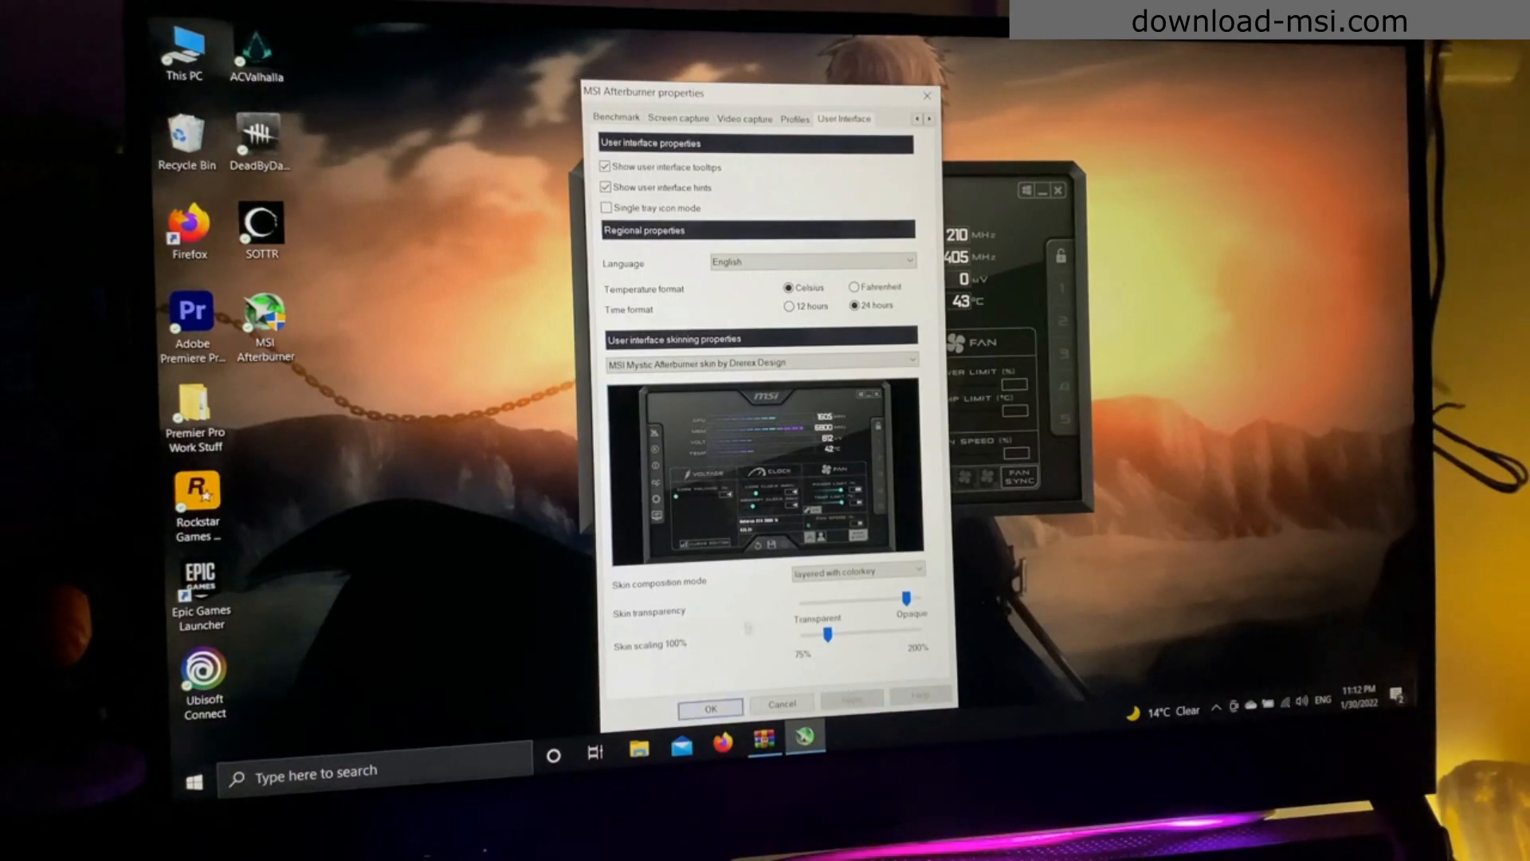
{"action": "left_click", "coordinate": [709, 708]}
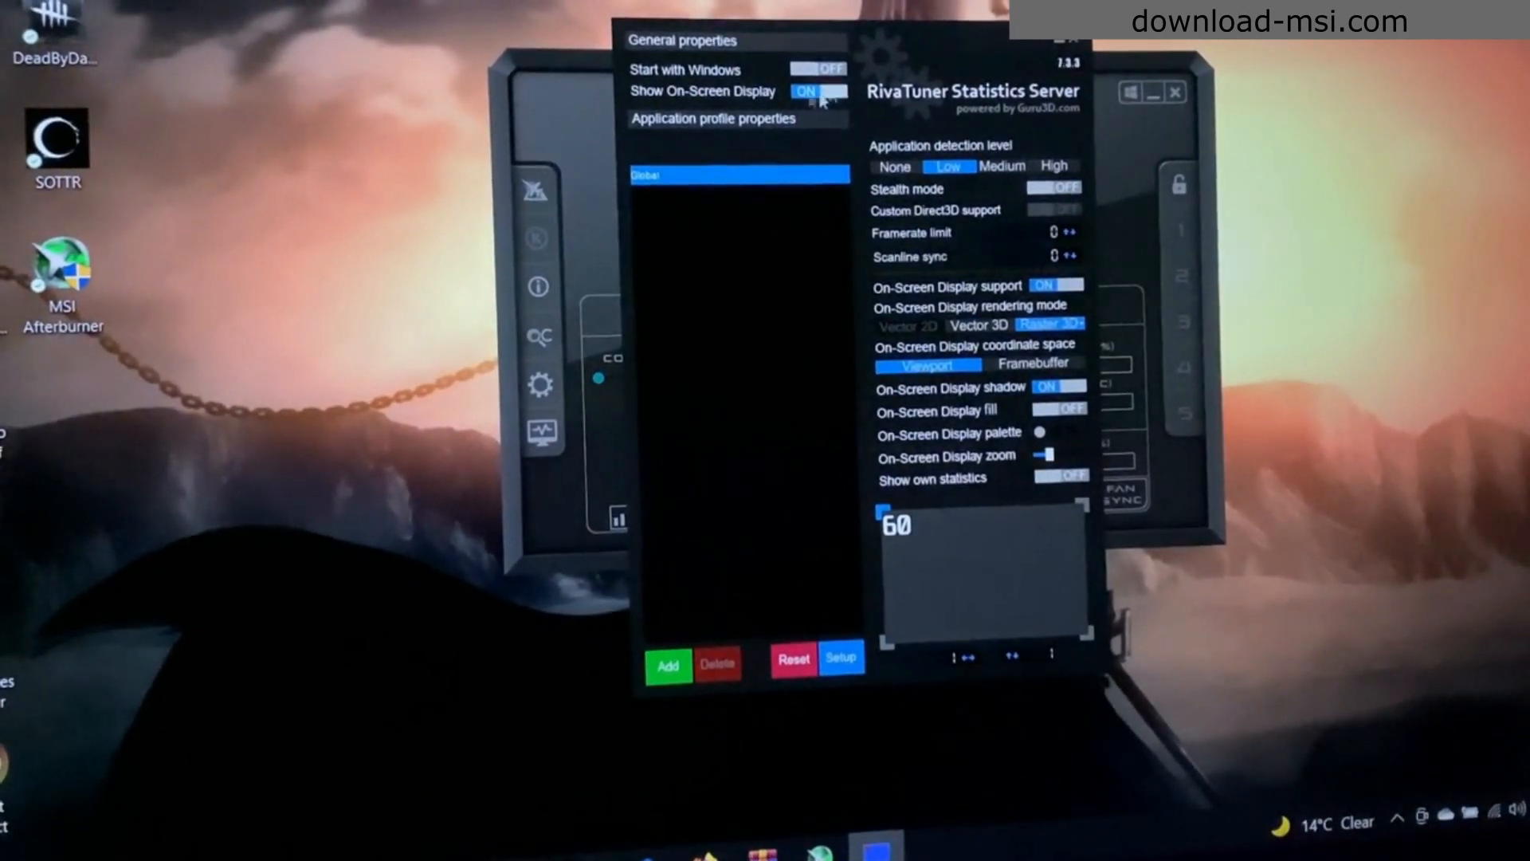
- Set RTSS on-screen display rendering to Raster 3D with the Unispace Bold font
{"action": "left_click", "coordinate": [978, 325]}
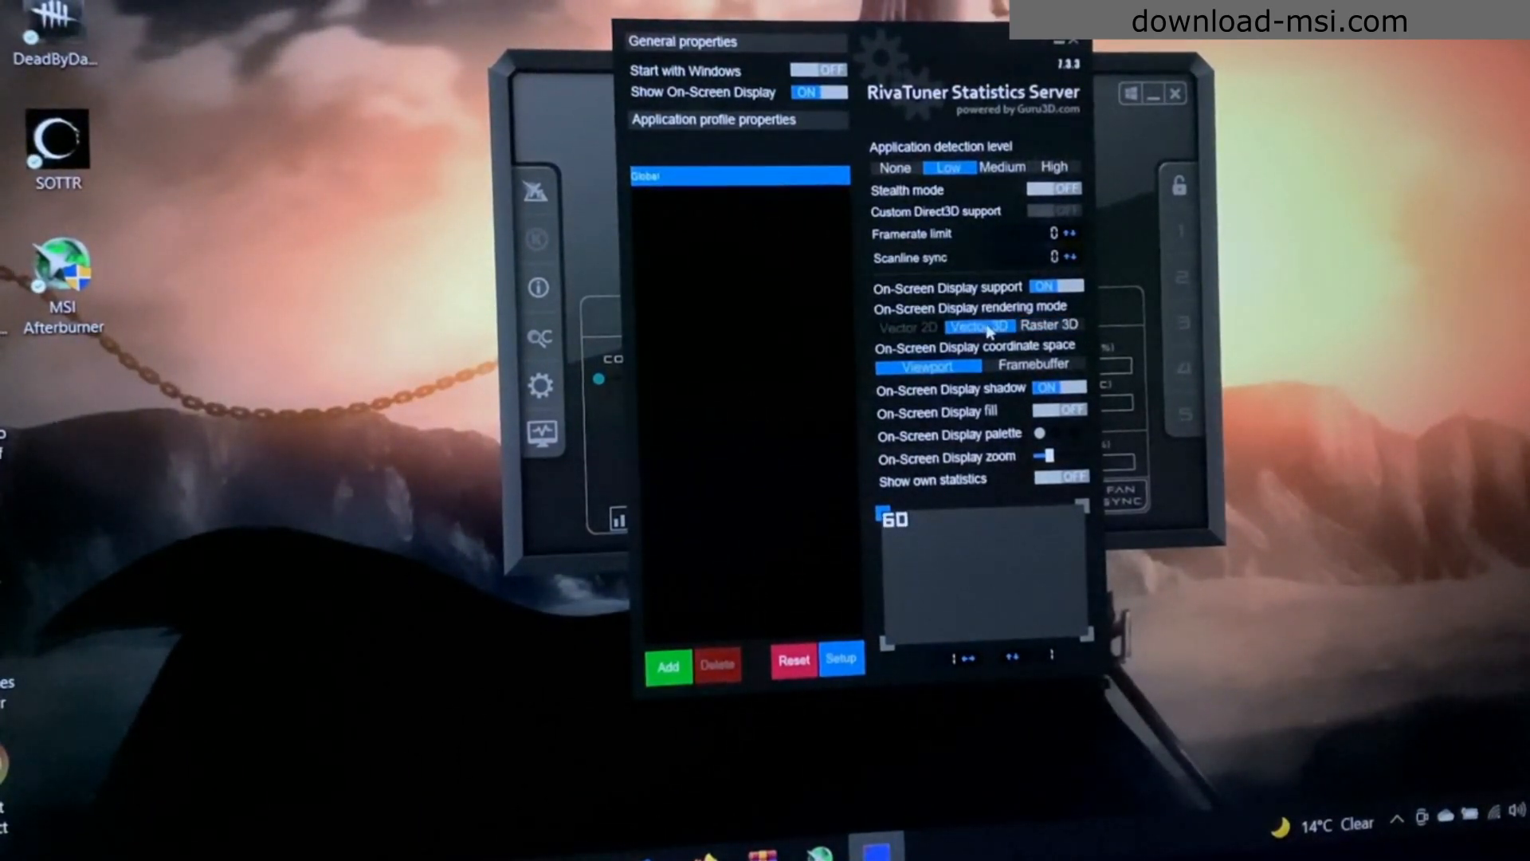
{"action": "left_click", "coordinate": [1051, 325]}
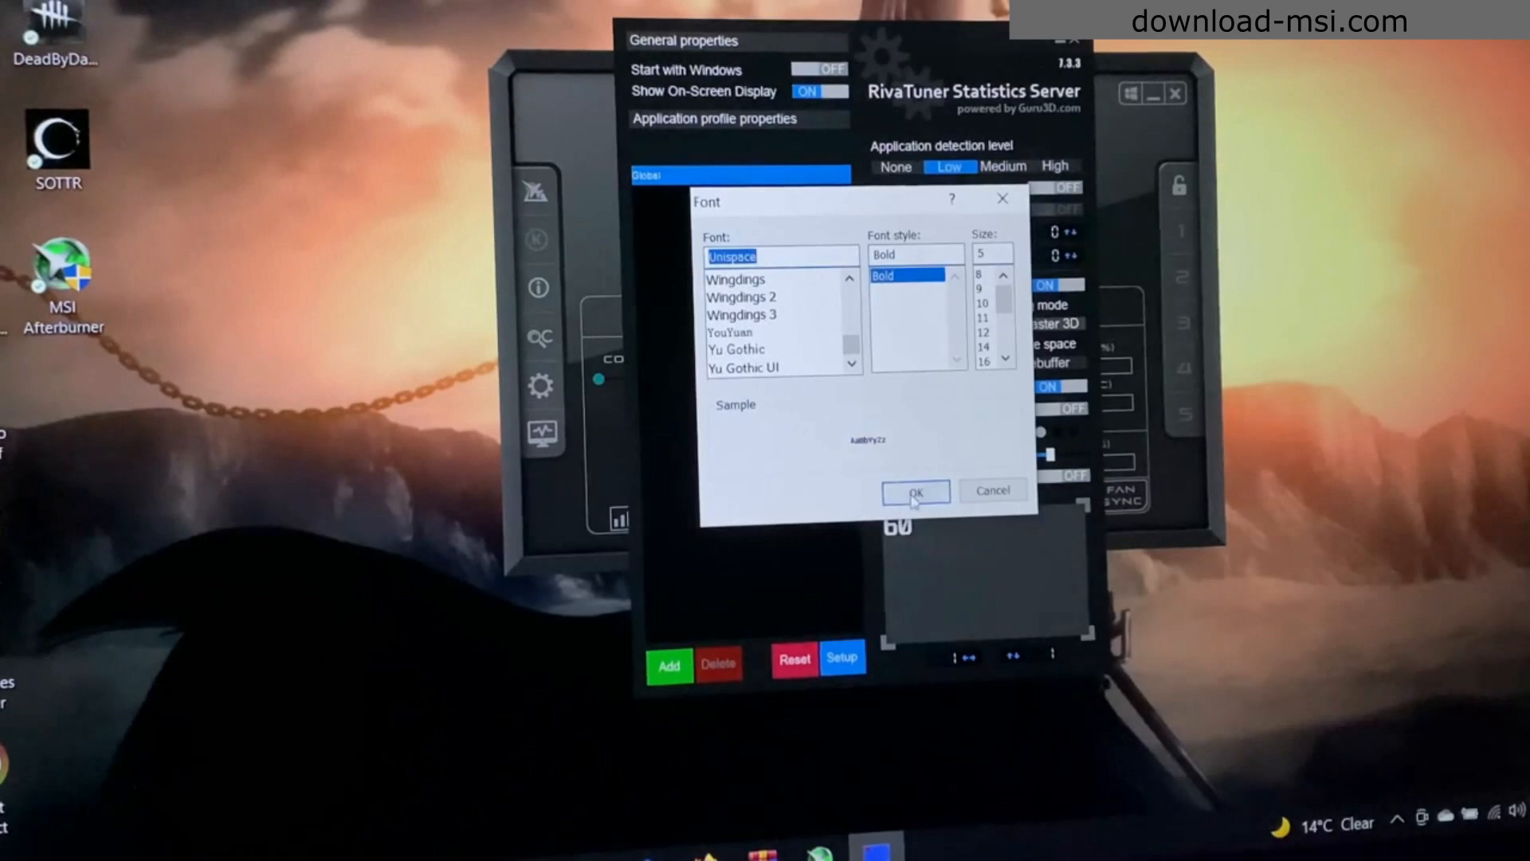
{"action": "left_click", "coordinate": [913, 491]}
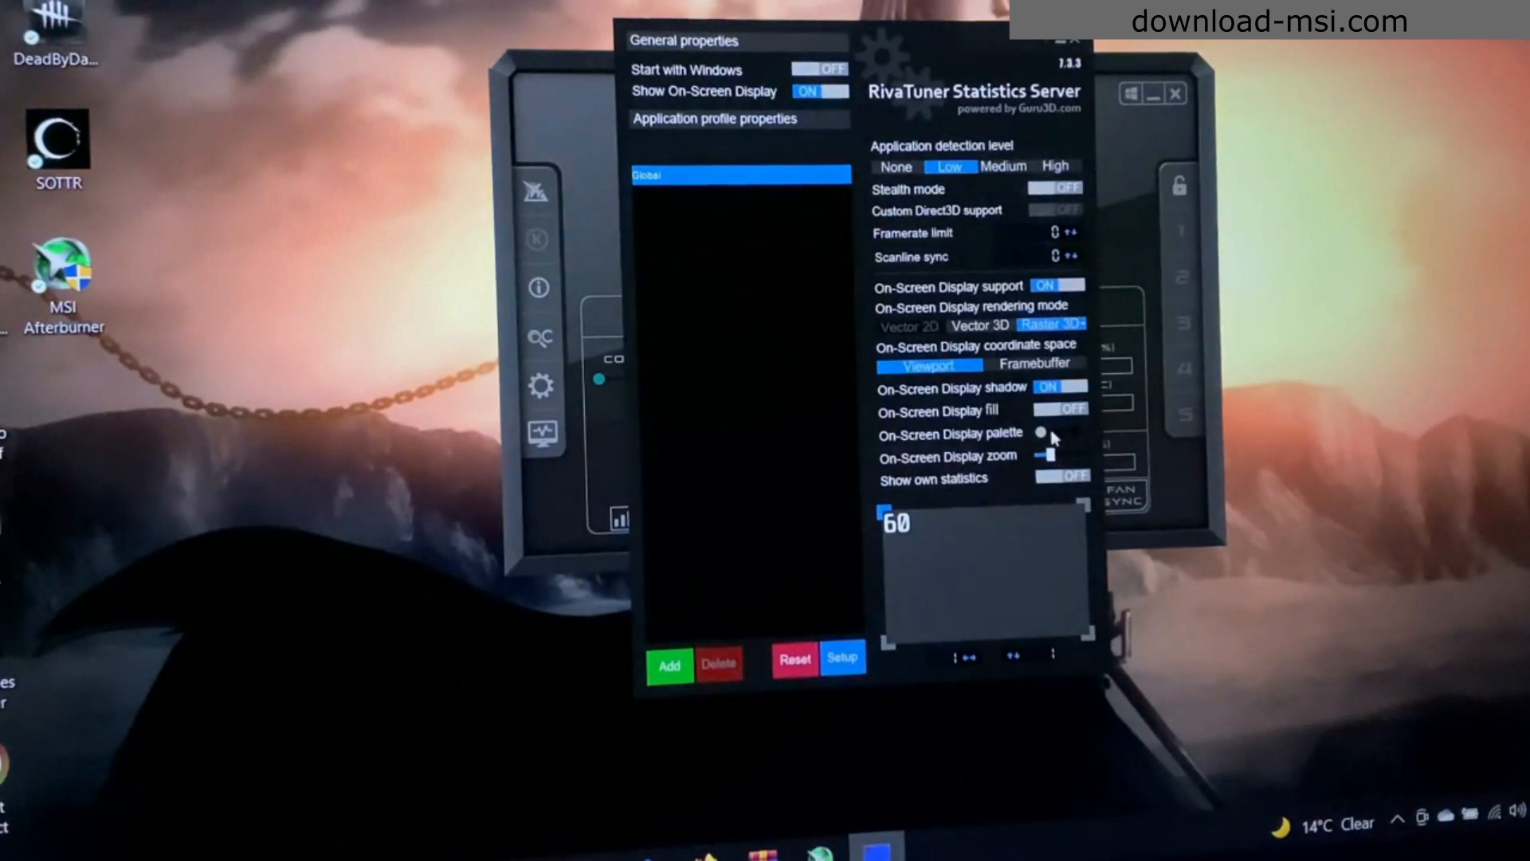
{"action": "left_click", "coordinate": [1043, 432]}
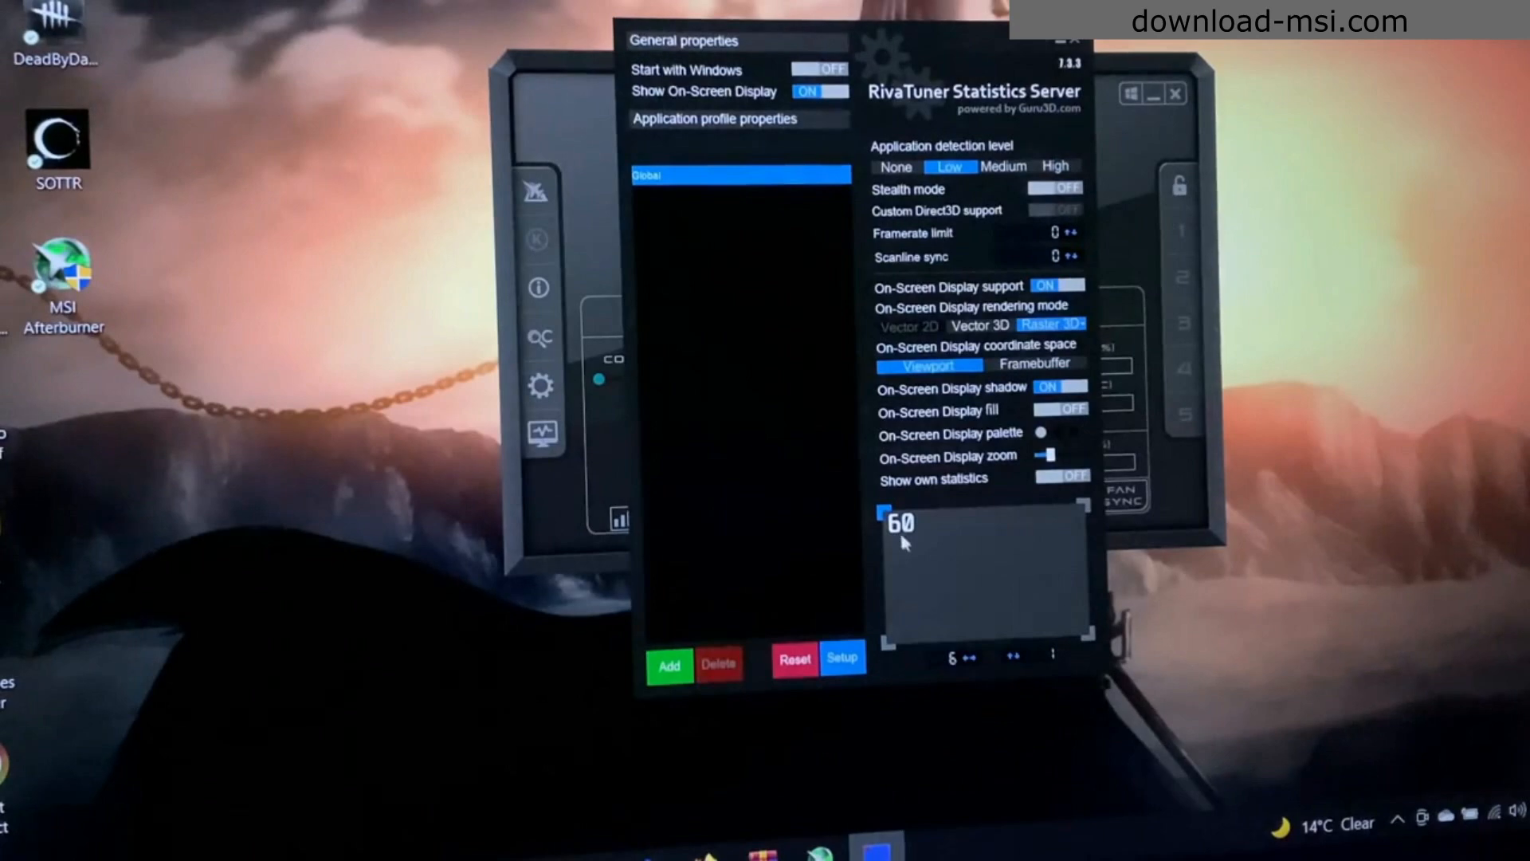
{"action": "mouse_move", "coordinate": [1025, 563]}
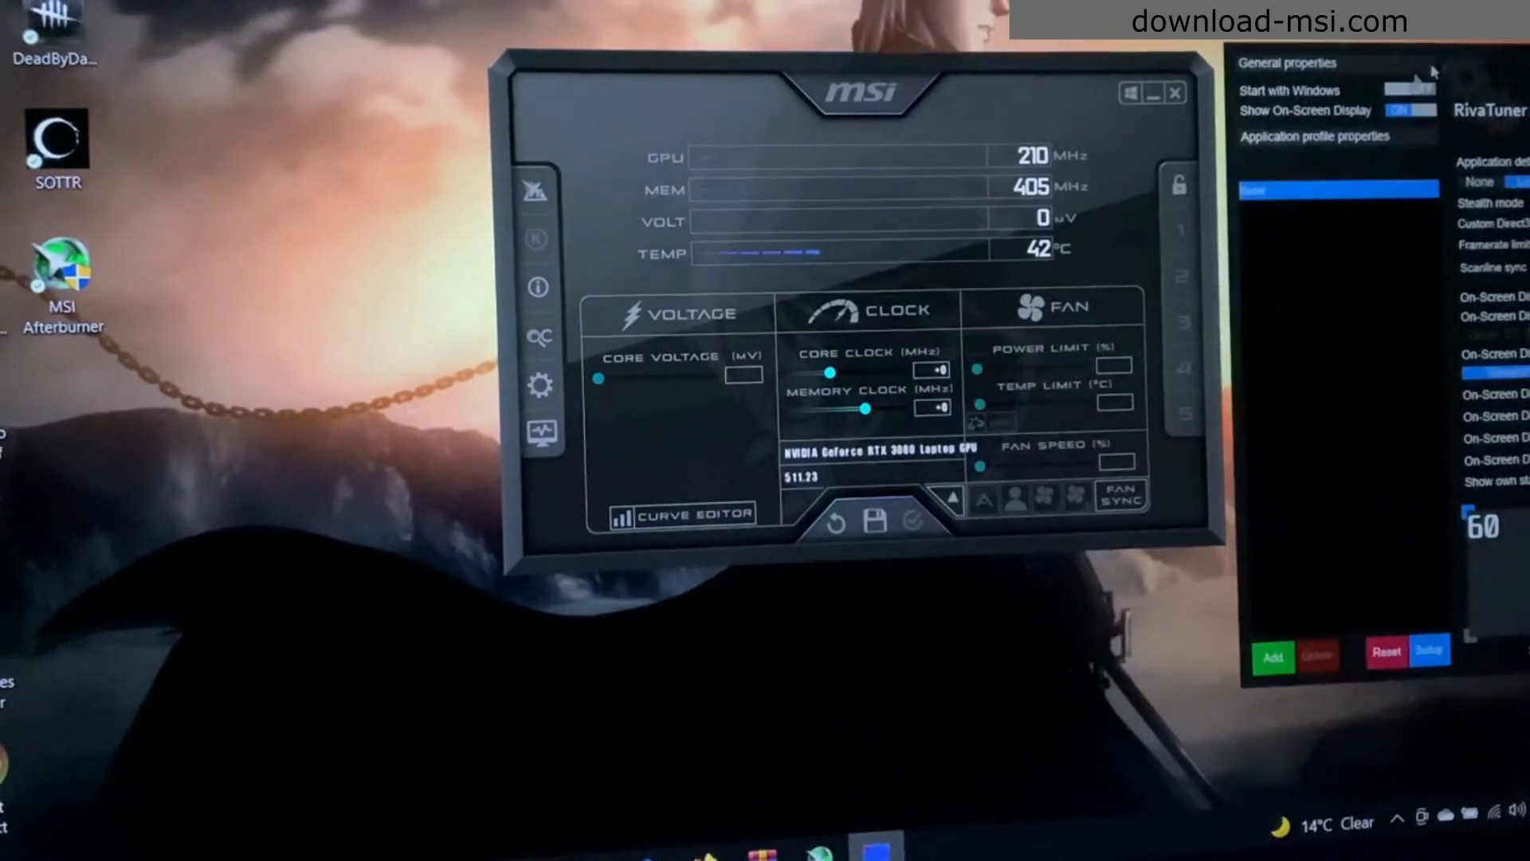
- Minimize Afterburner and launch Assassin's Creed Valhalla from its desktop shortcut
{"action": "left_click", "coordinate": [1410, 91]}
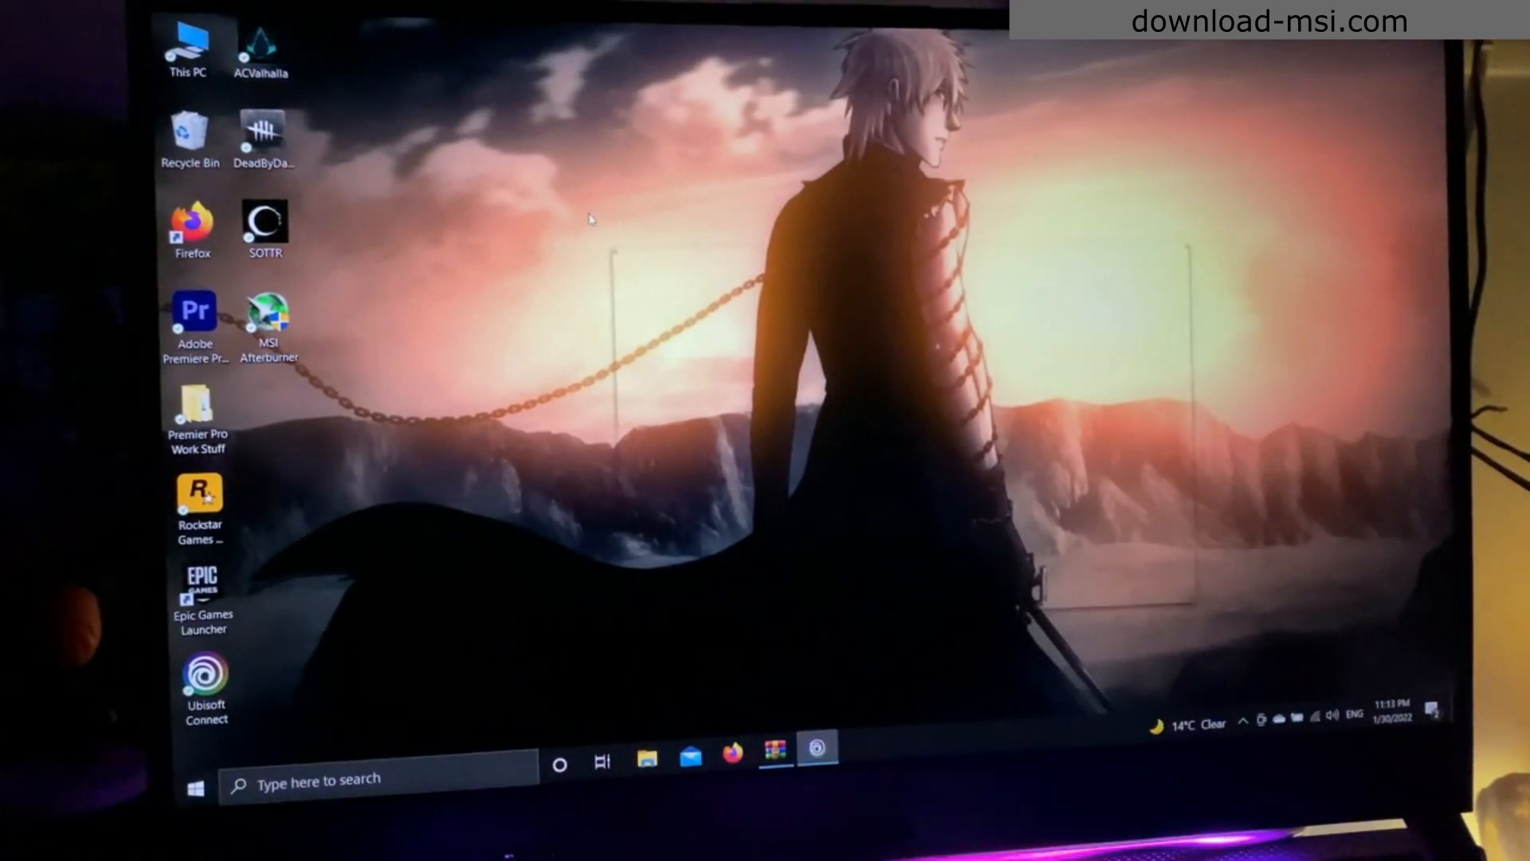
{"action": "double_click", "coordinate": [260, 44]}
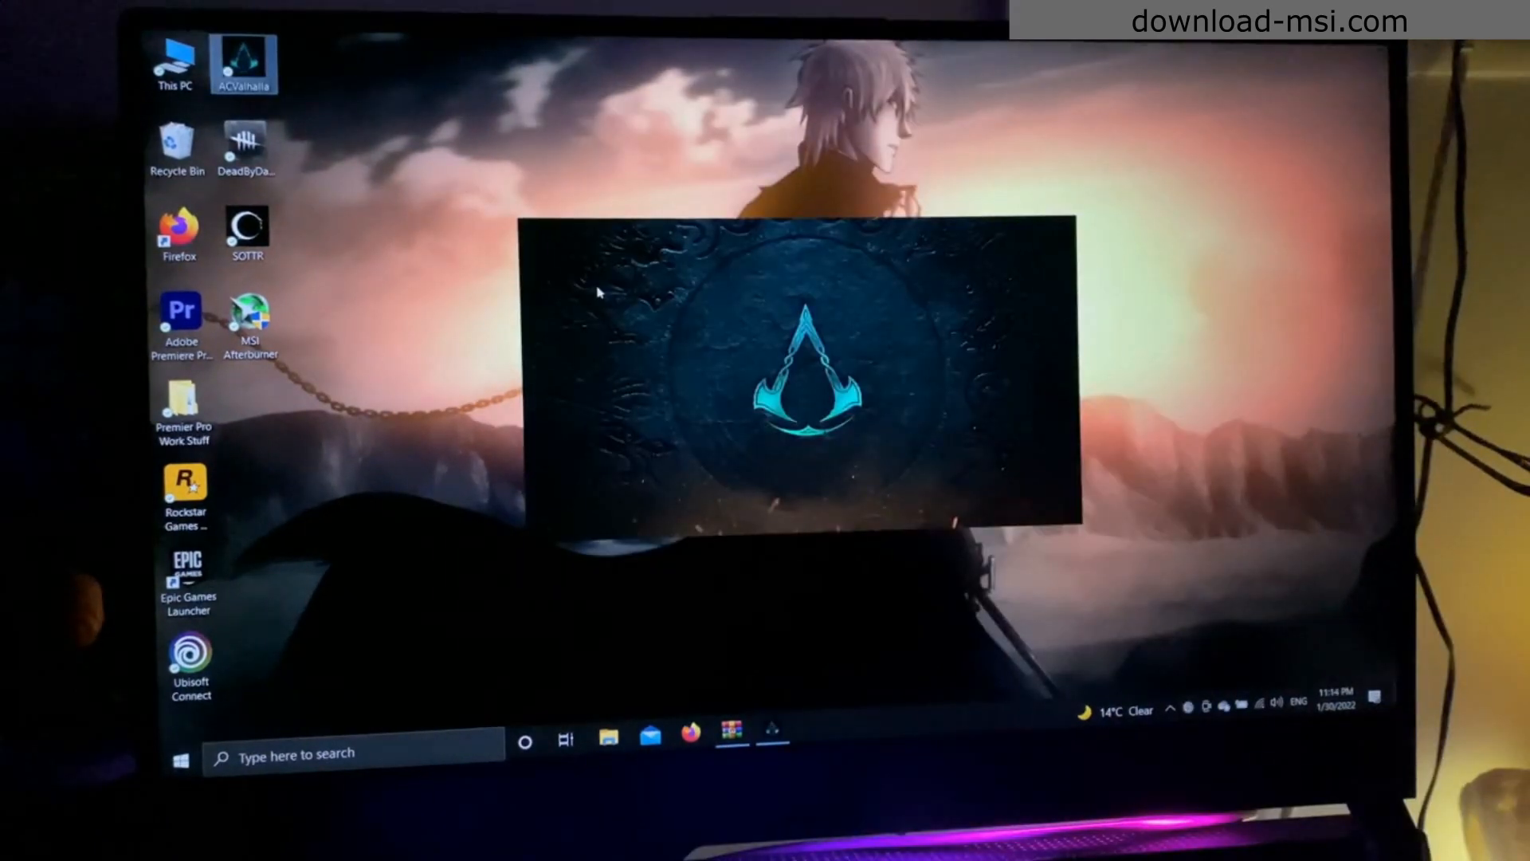